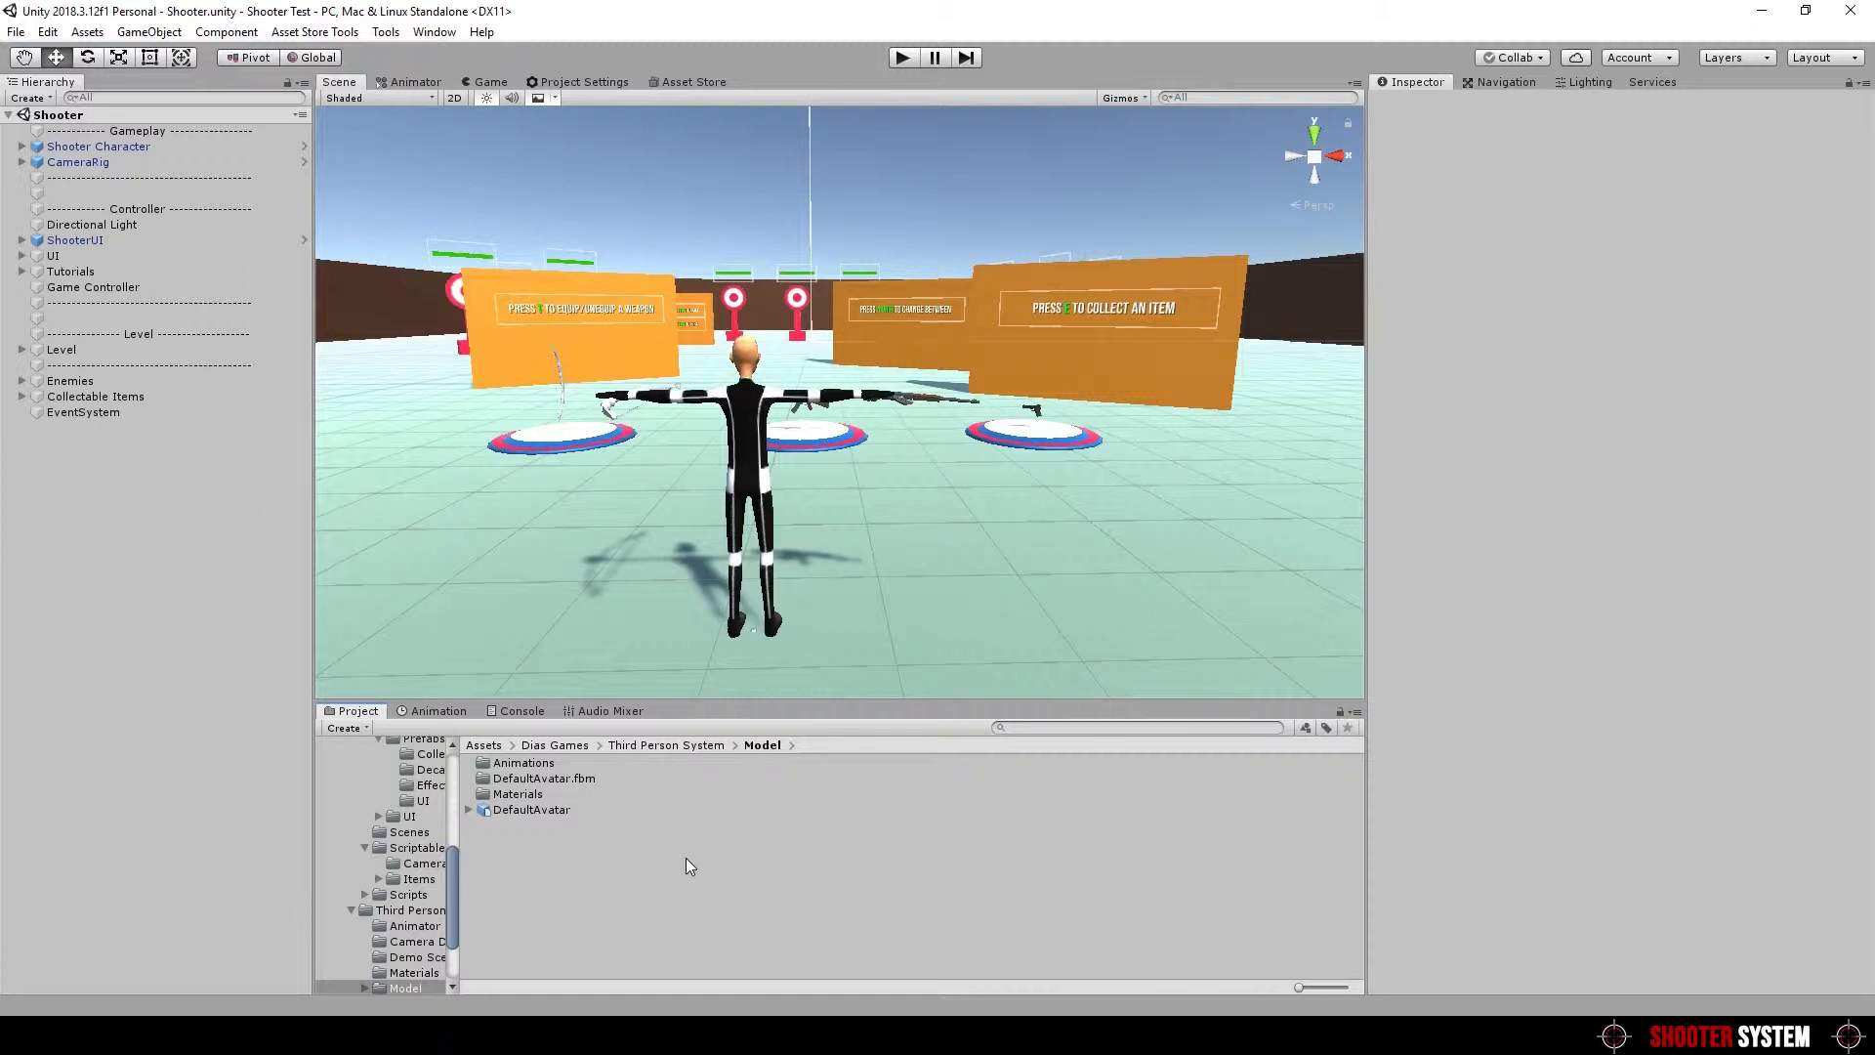
mouse_move(385, 39)
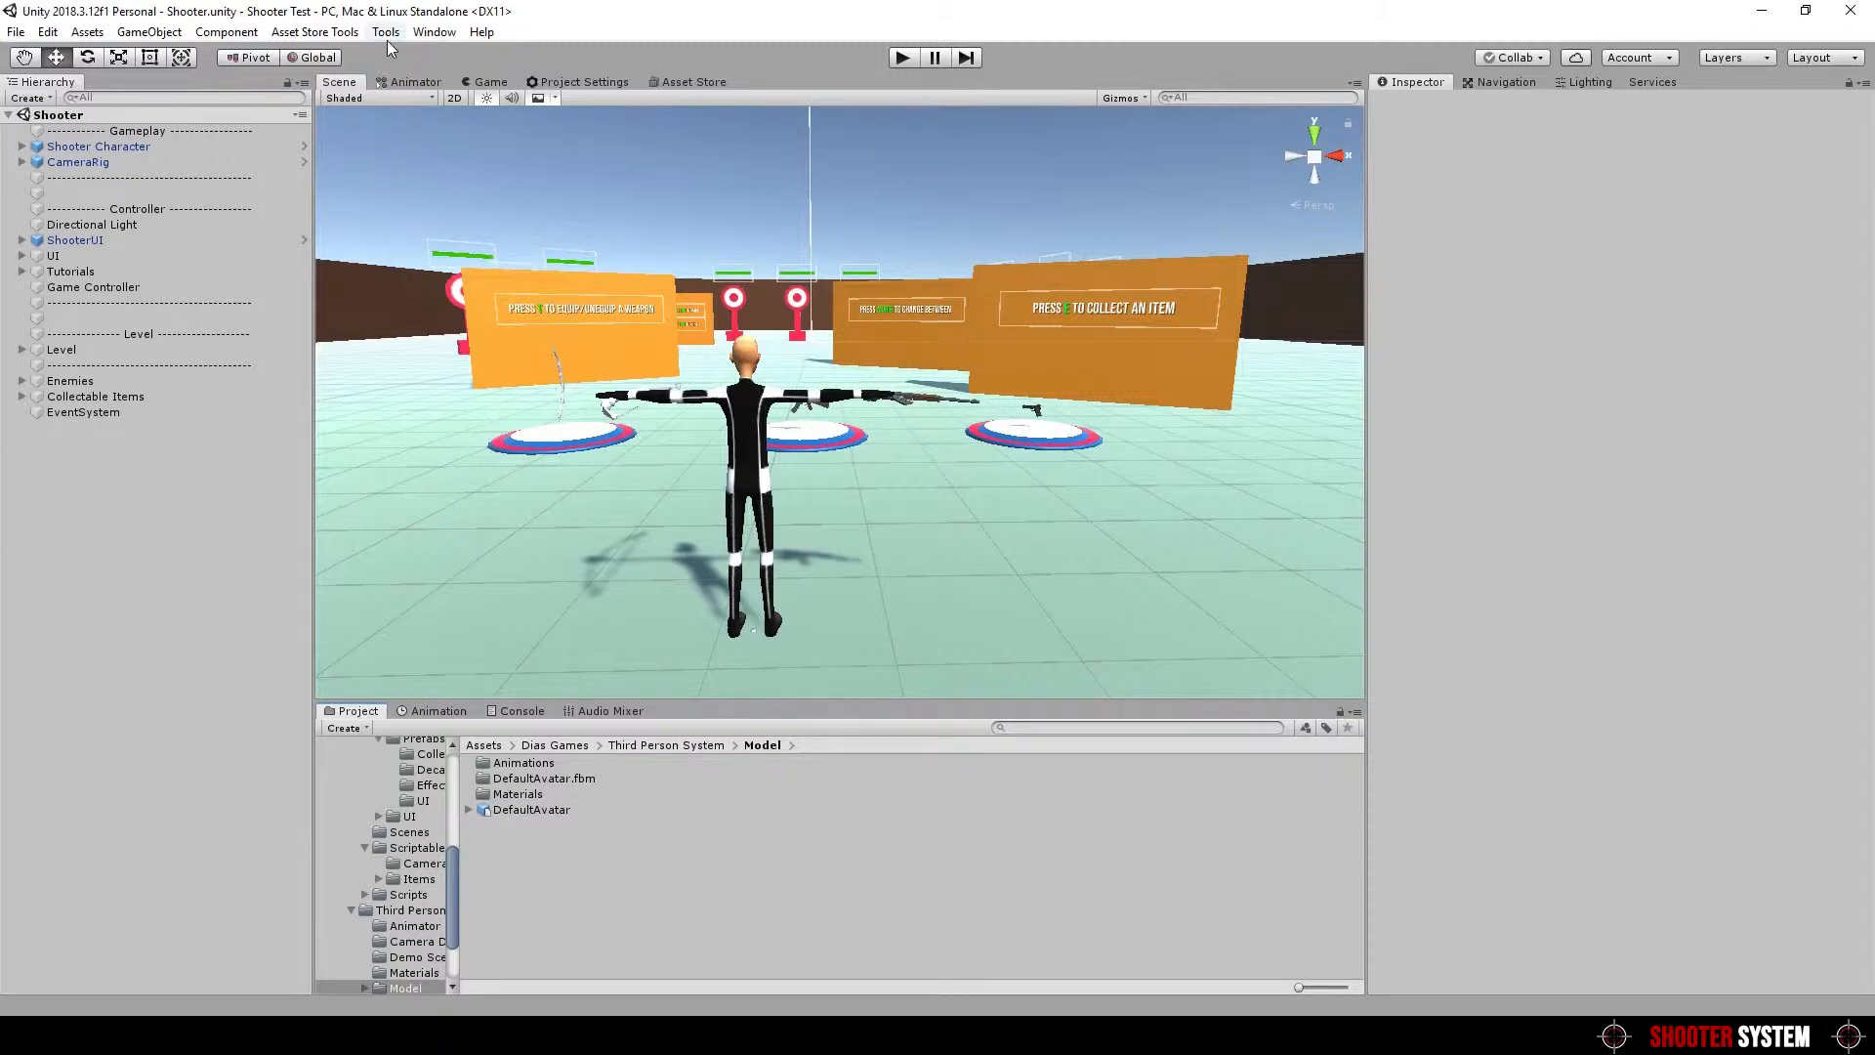
Apply the Third Person System project settings setup from the Tools menu
click(385, 31)
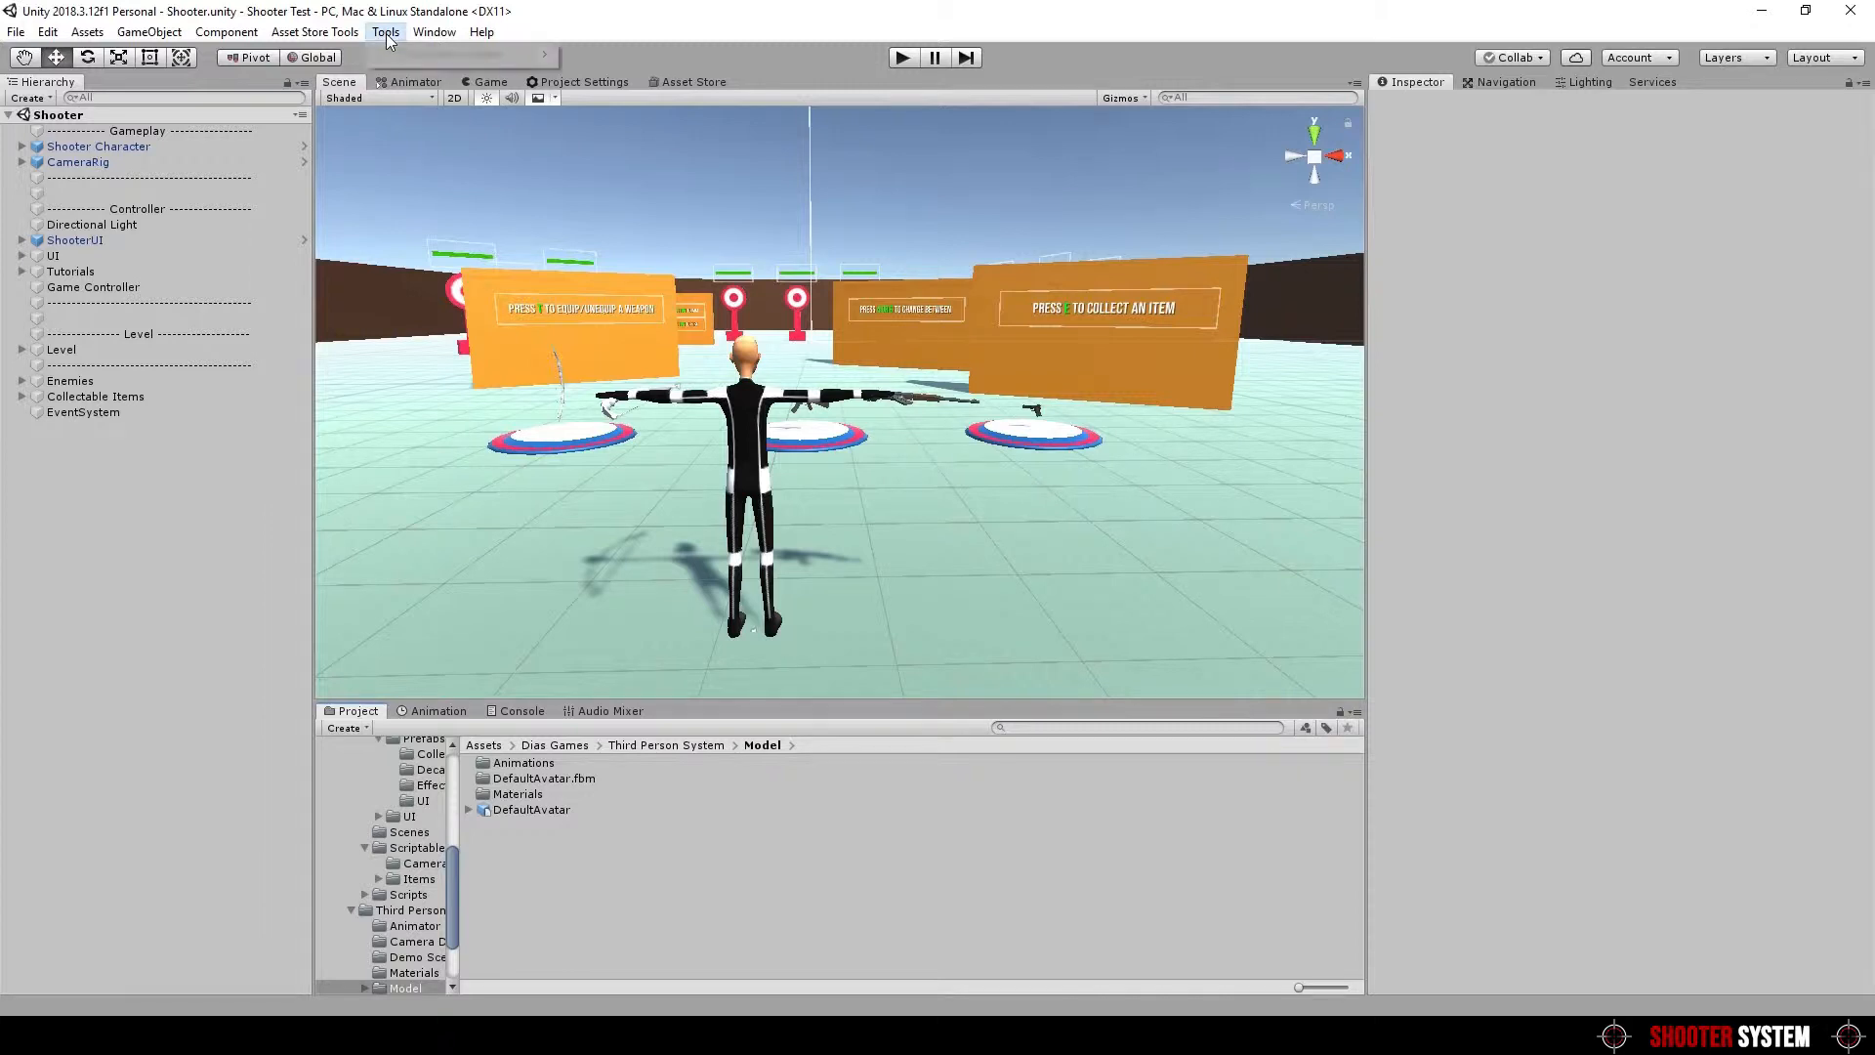
click(385, 31)
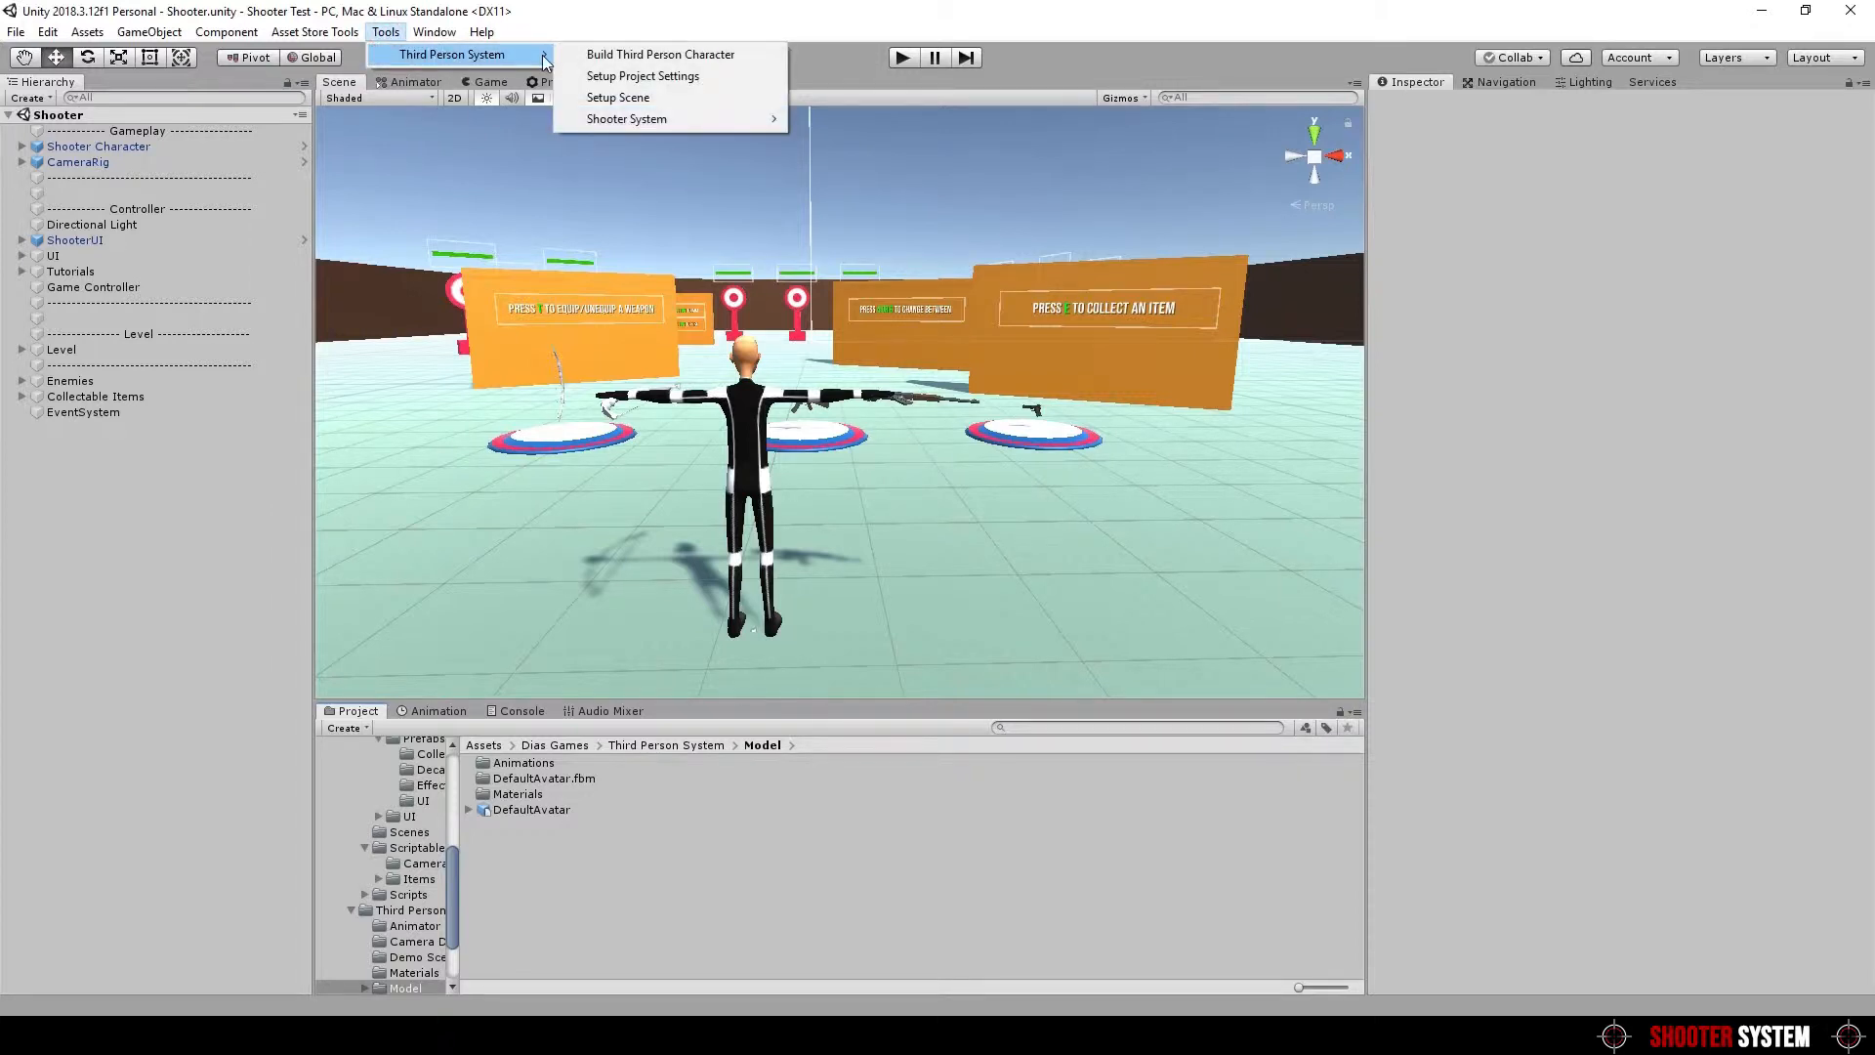
mouse_move(643, 76)
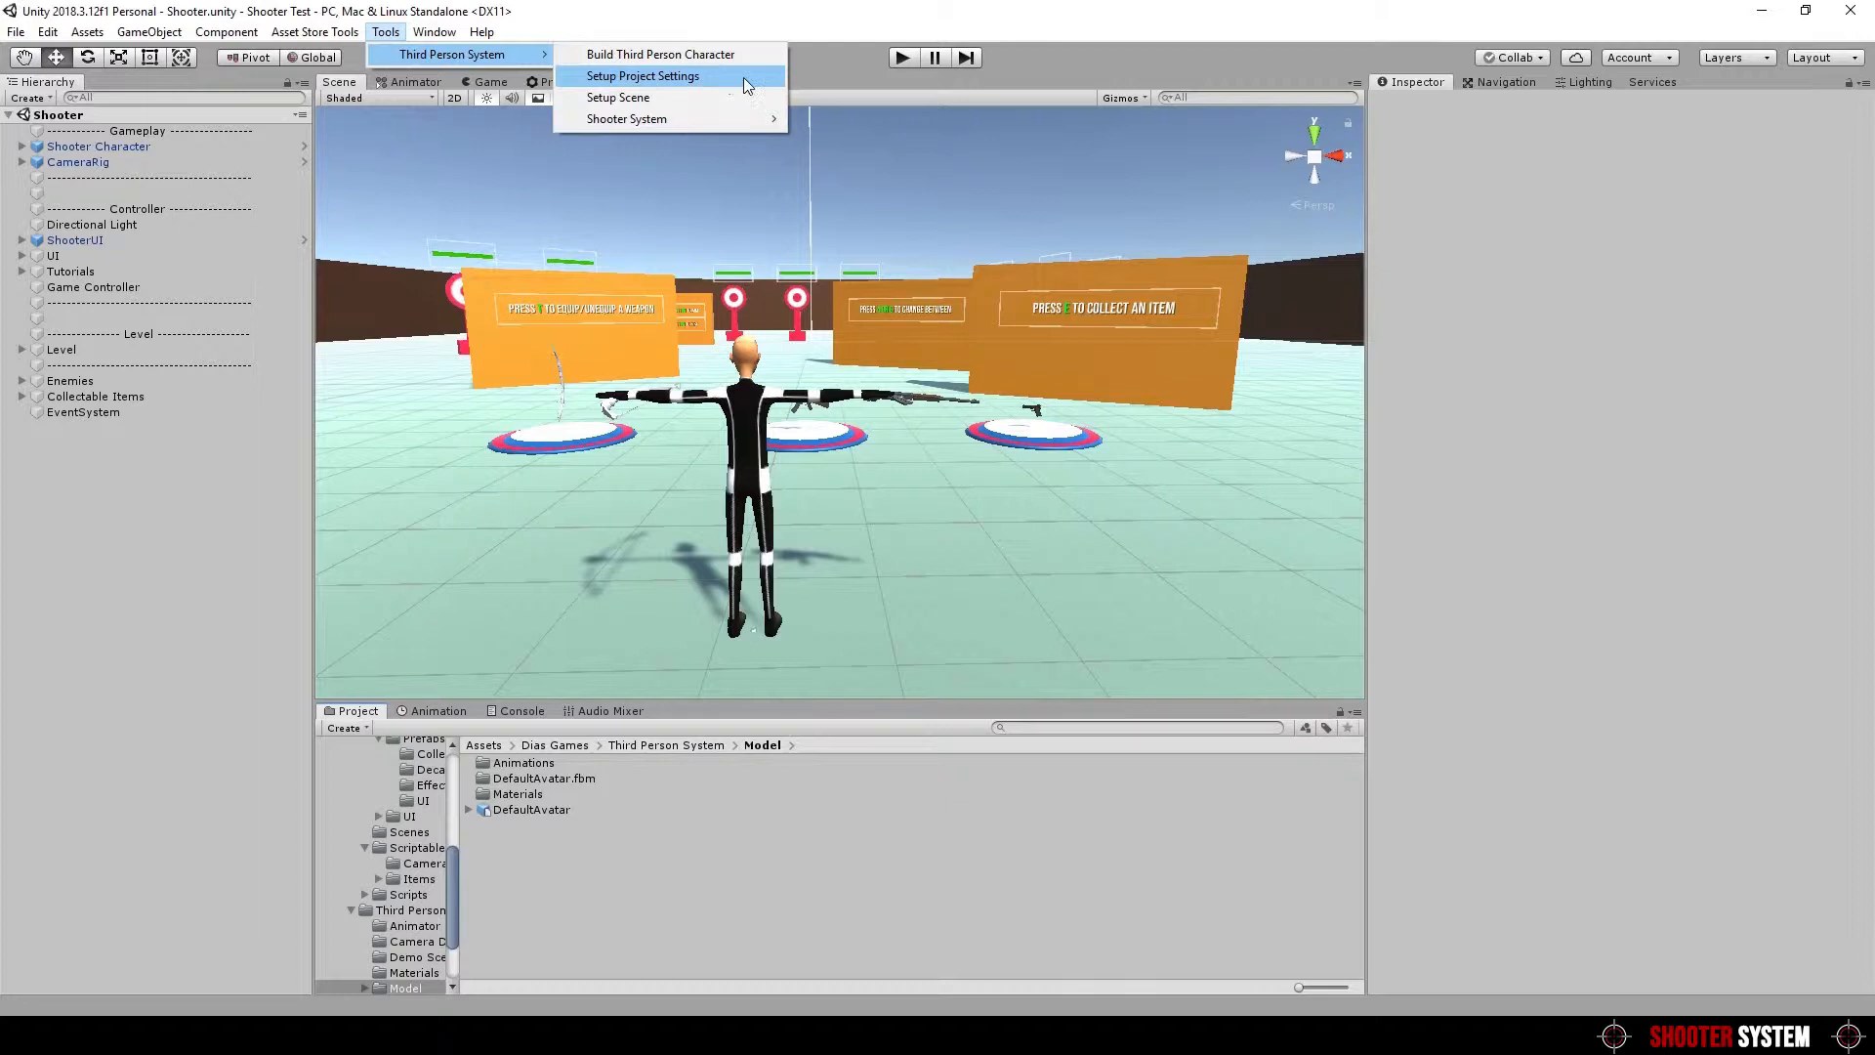
click(643, 76)
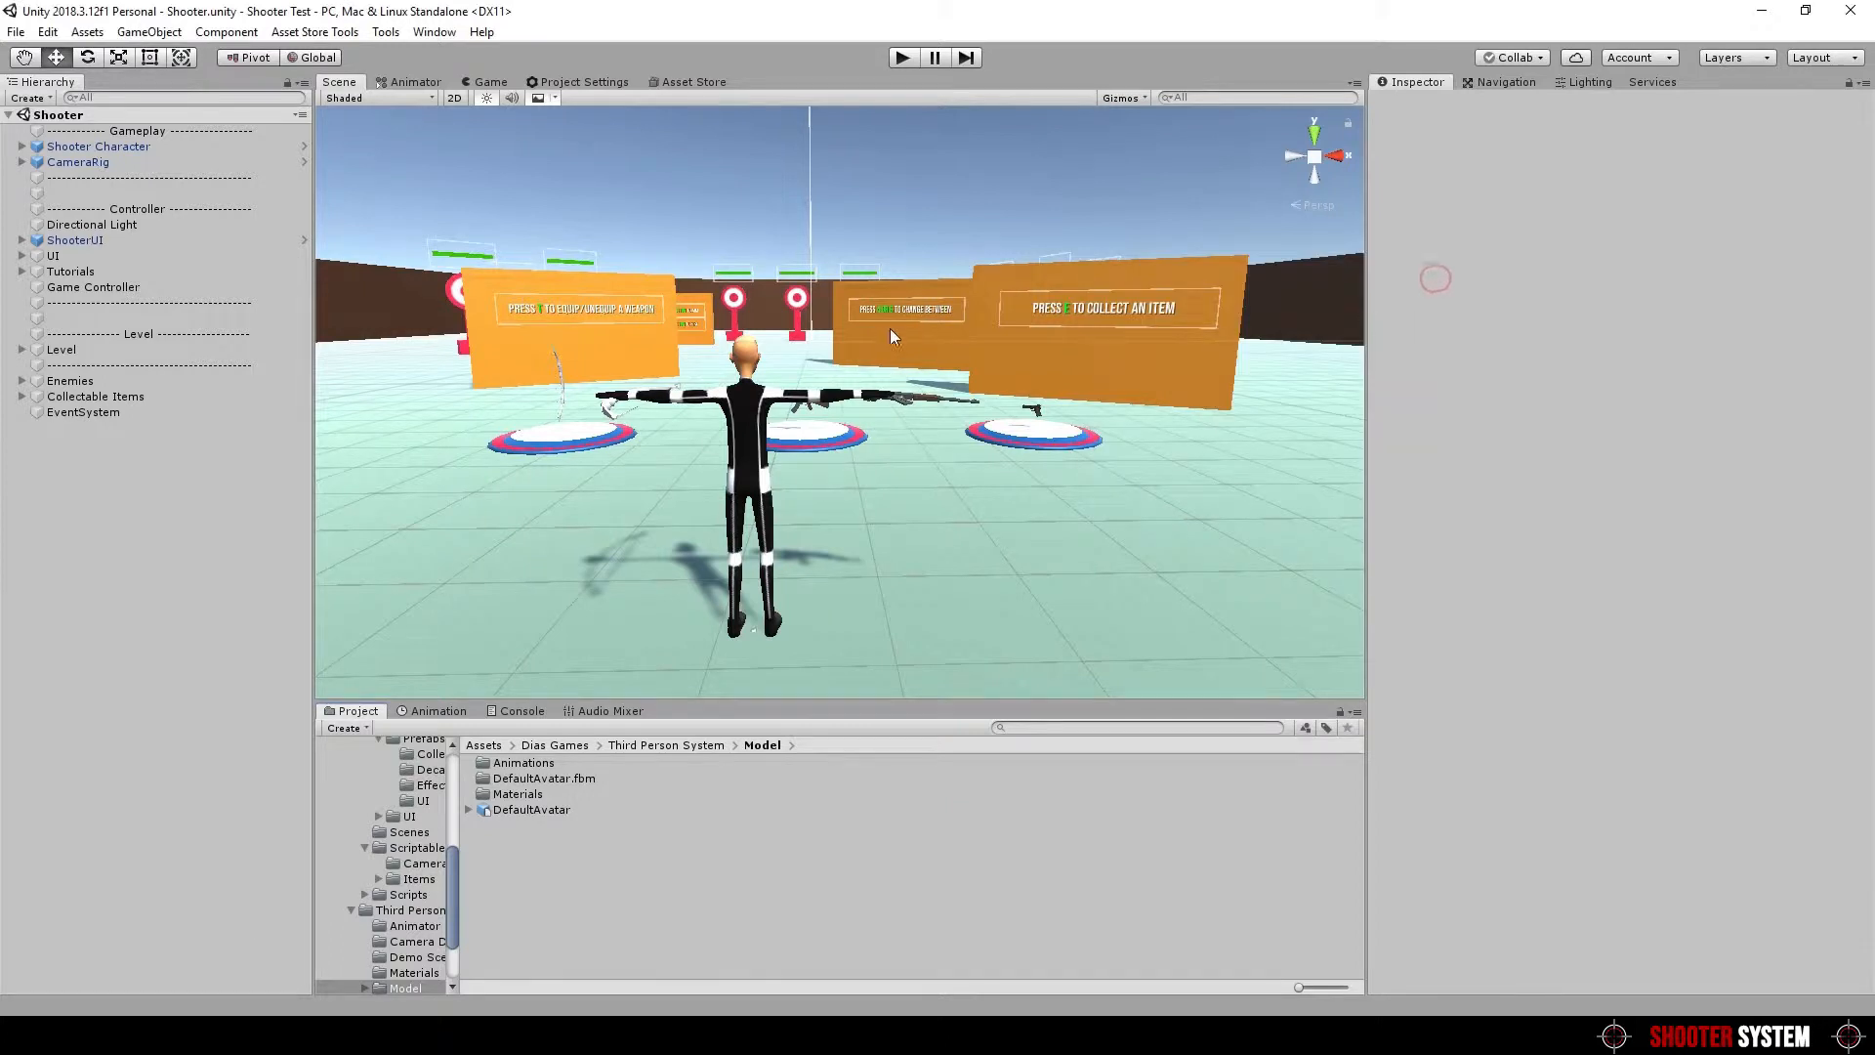
Place the DefaultAvatar model into the scene and return to the Tools menu
click(100, 146)
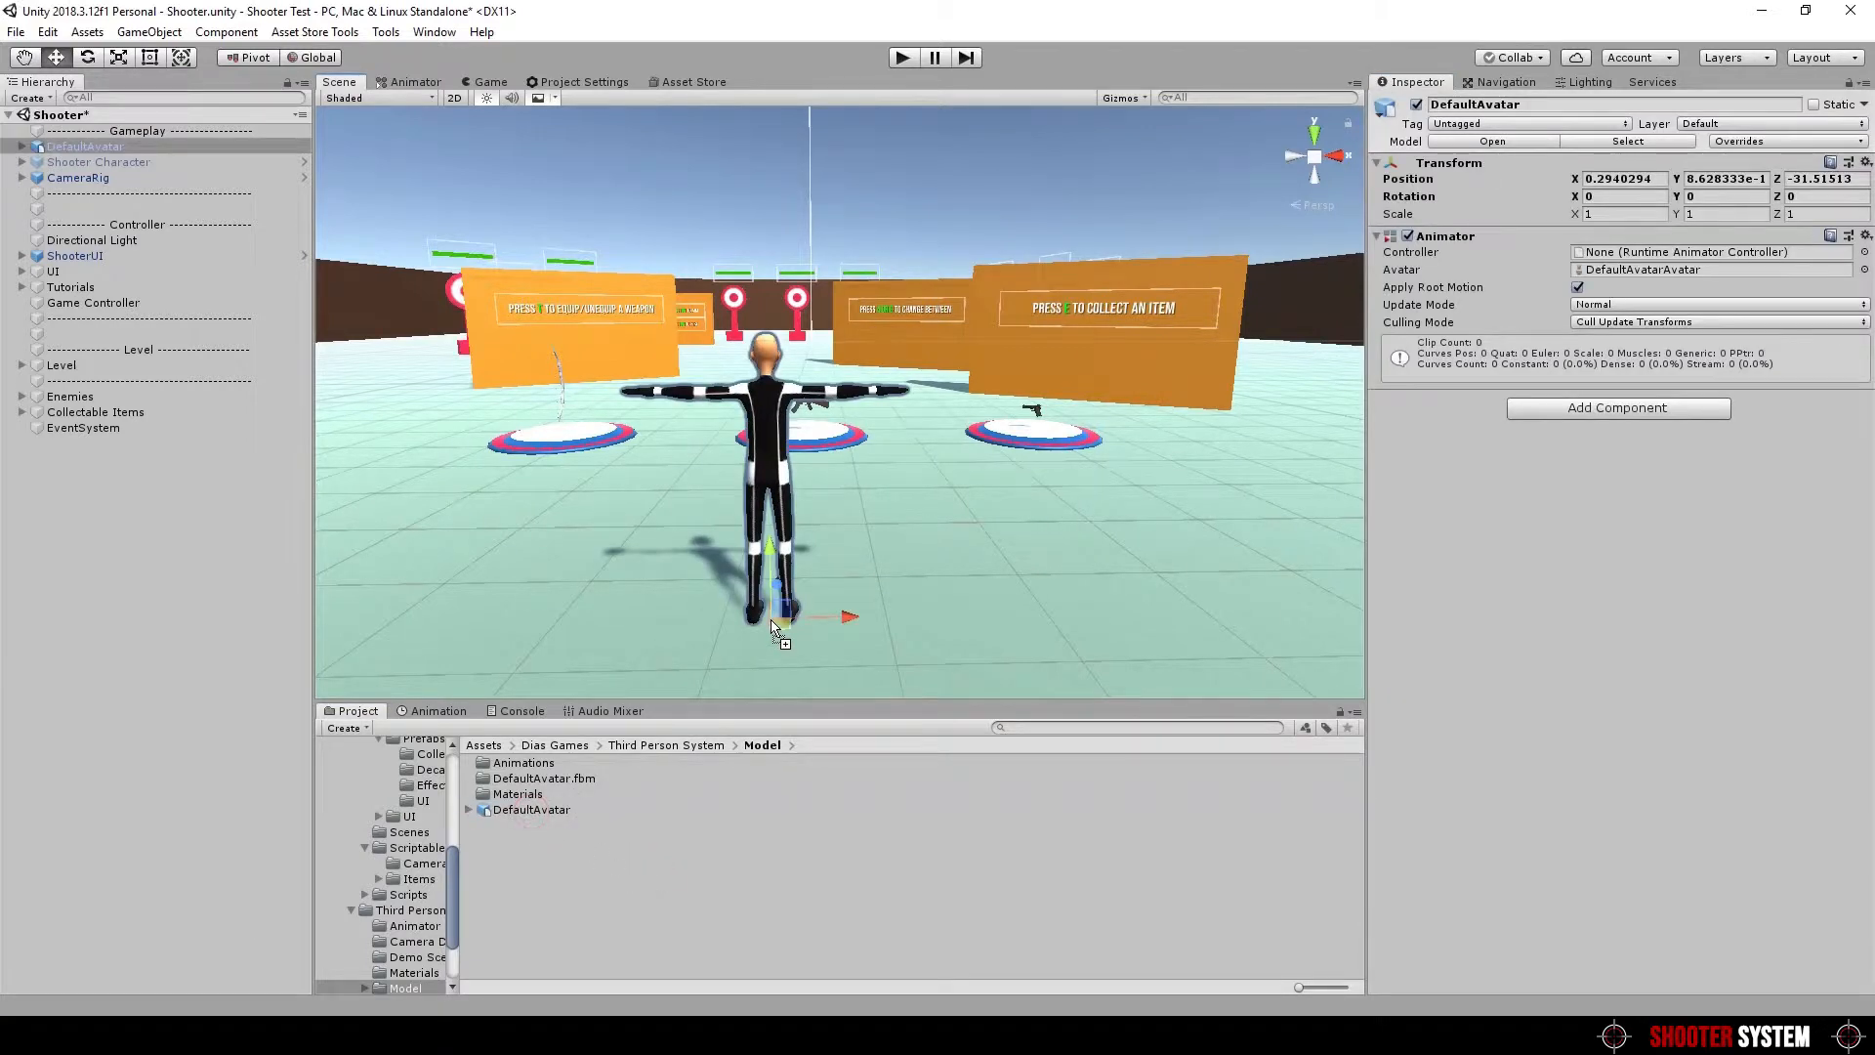
click(385, 32)
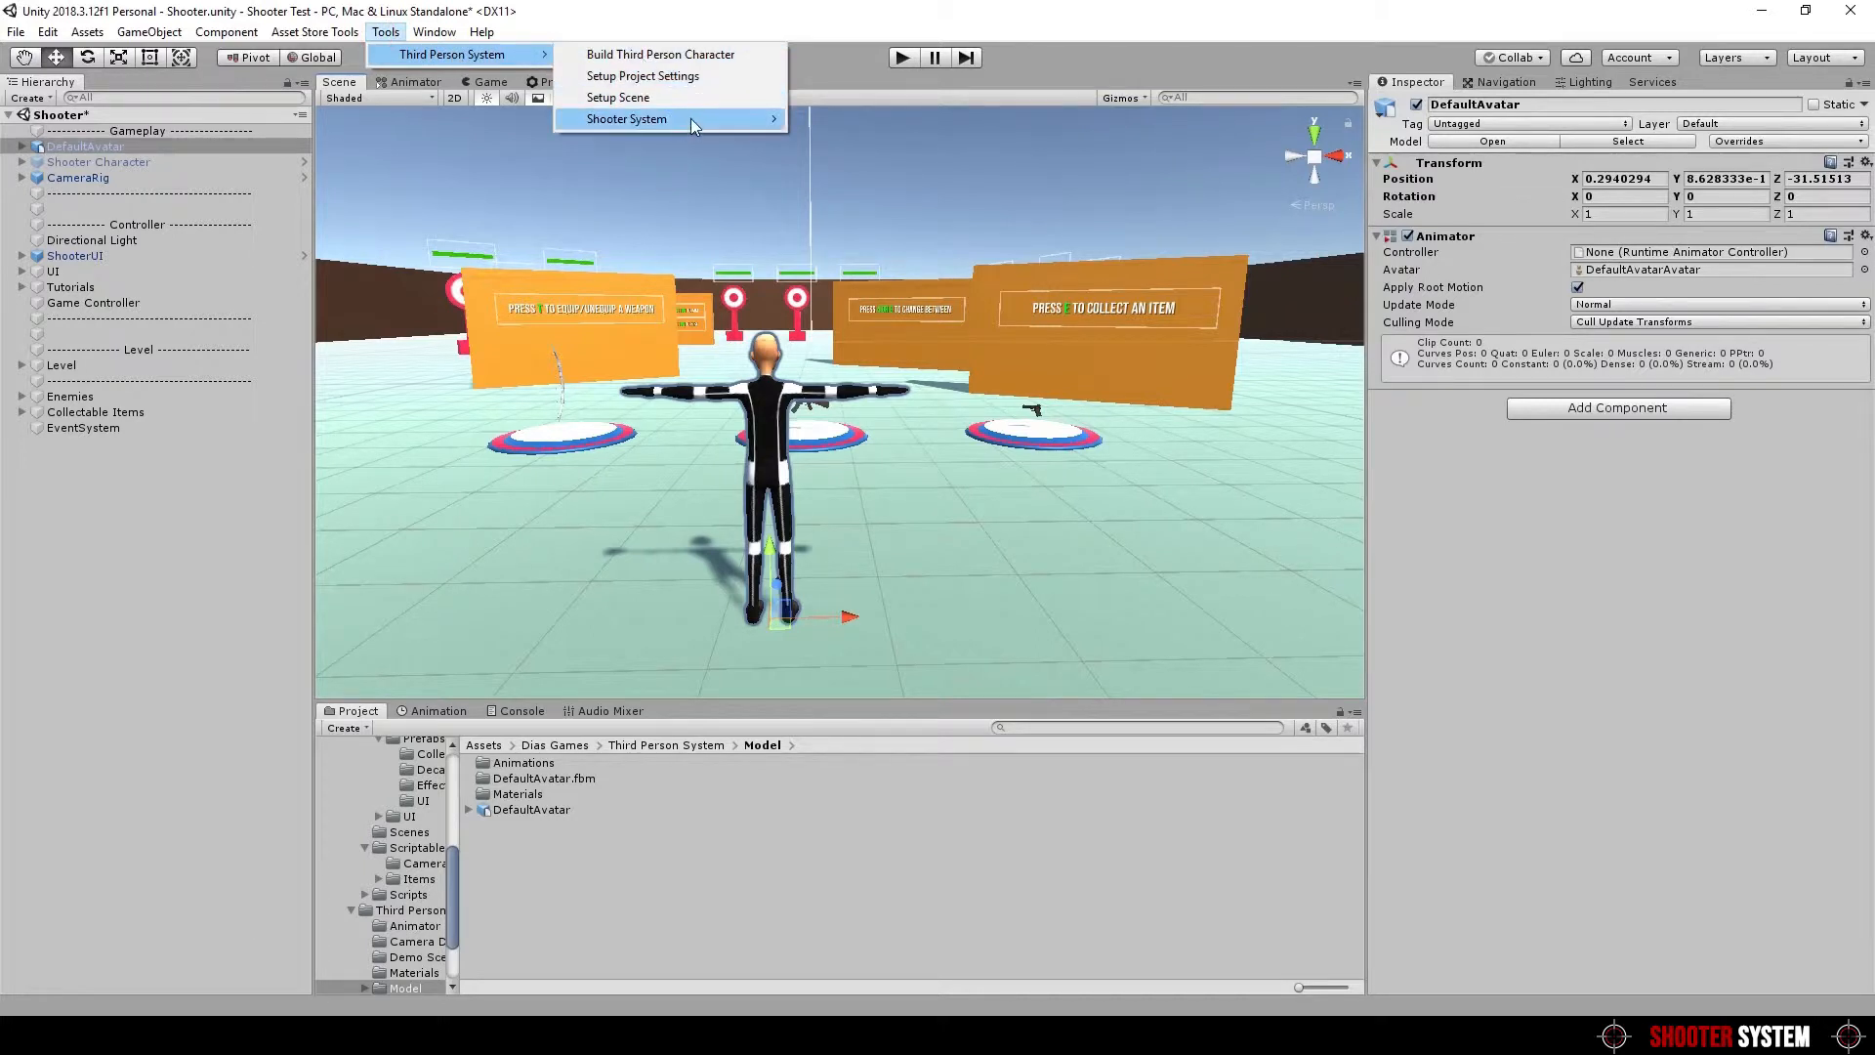
mouse_move(627, 119)
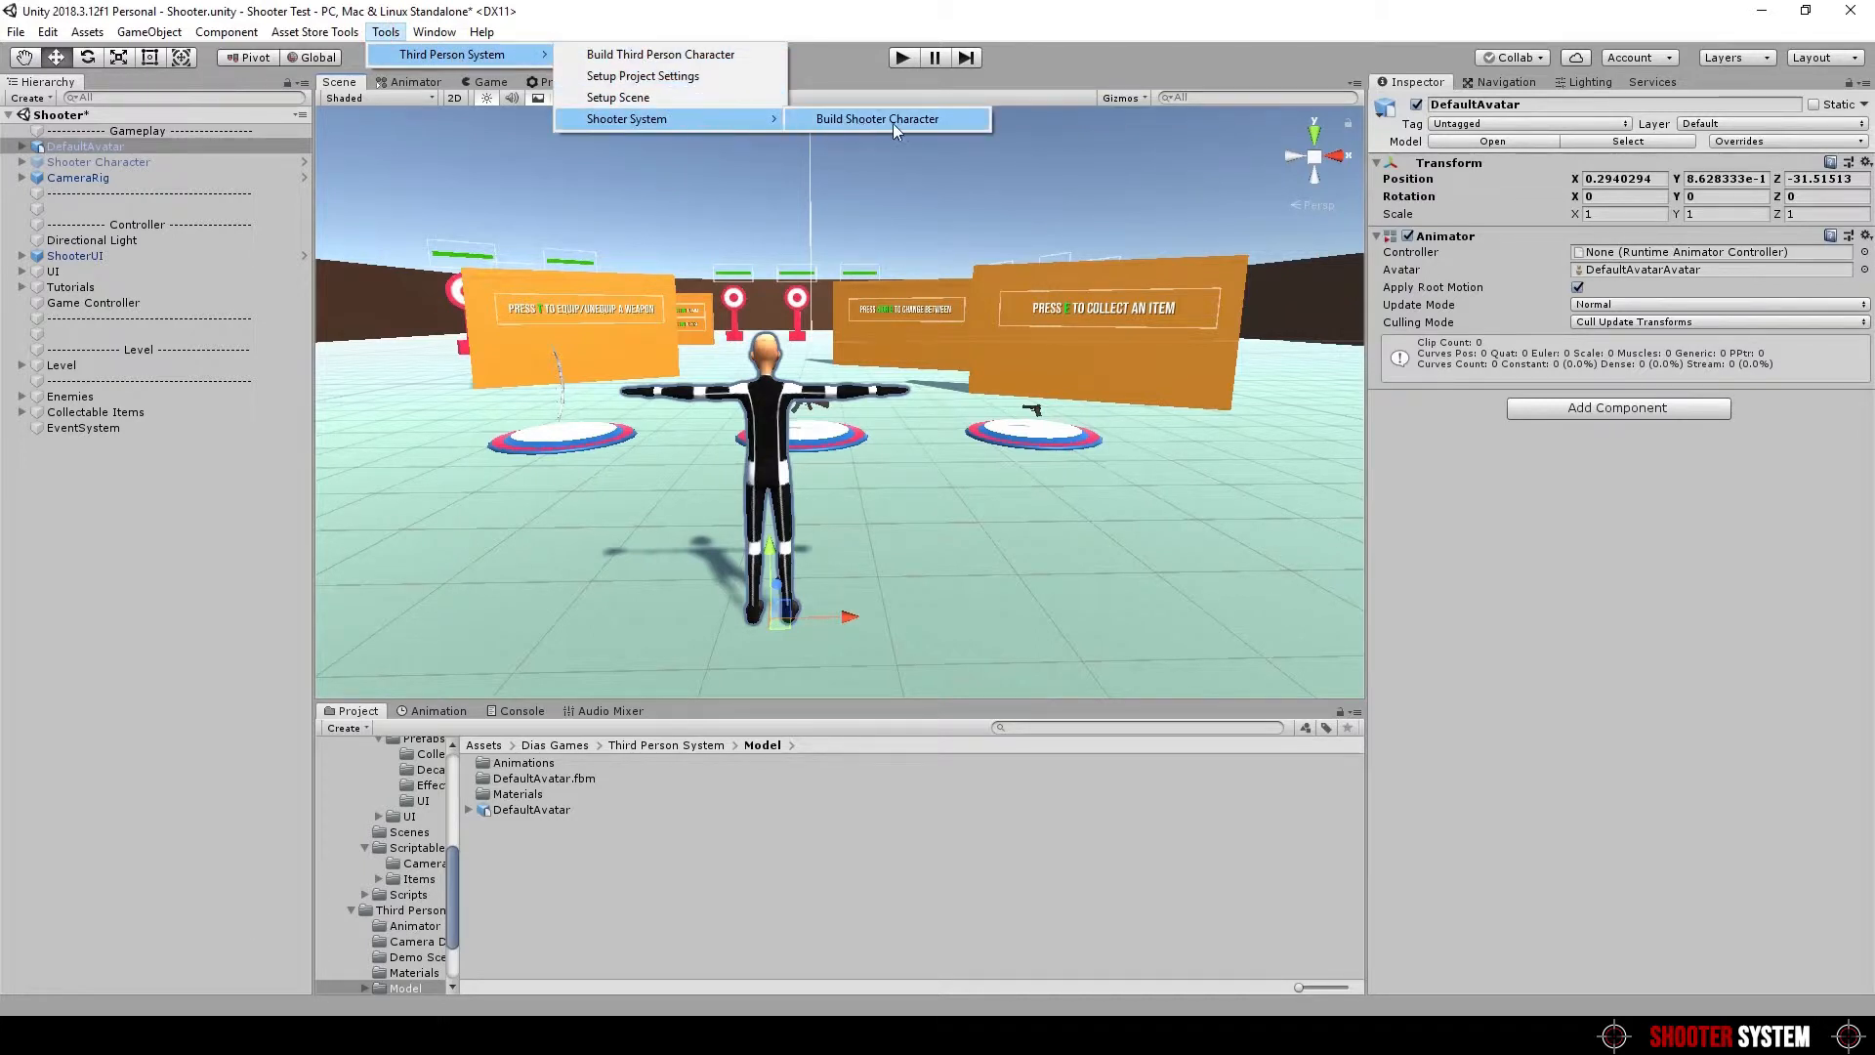
Start the Shooter Character Builder with DefaultAvatar as the character
click(875, 119)
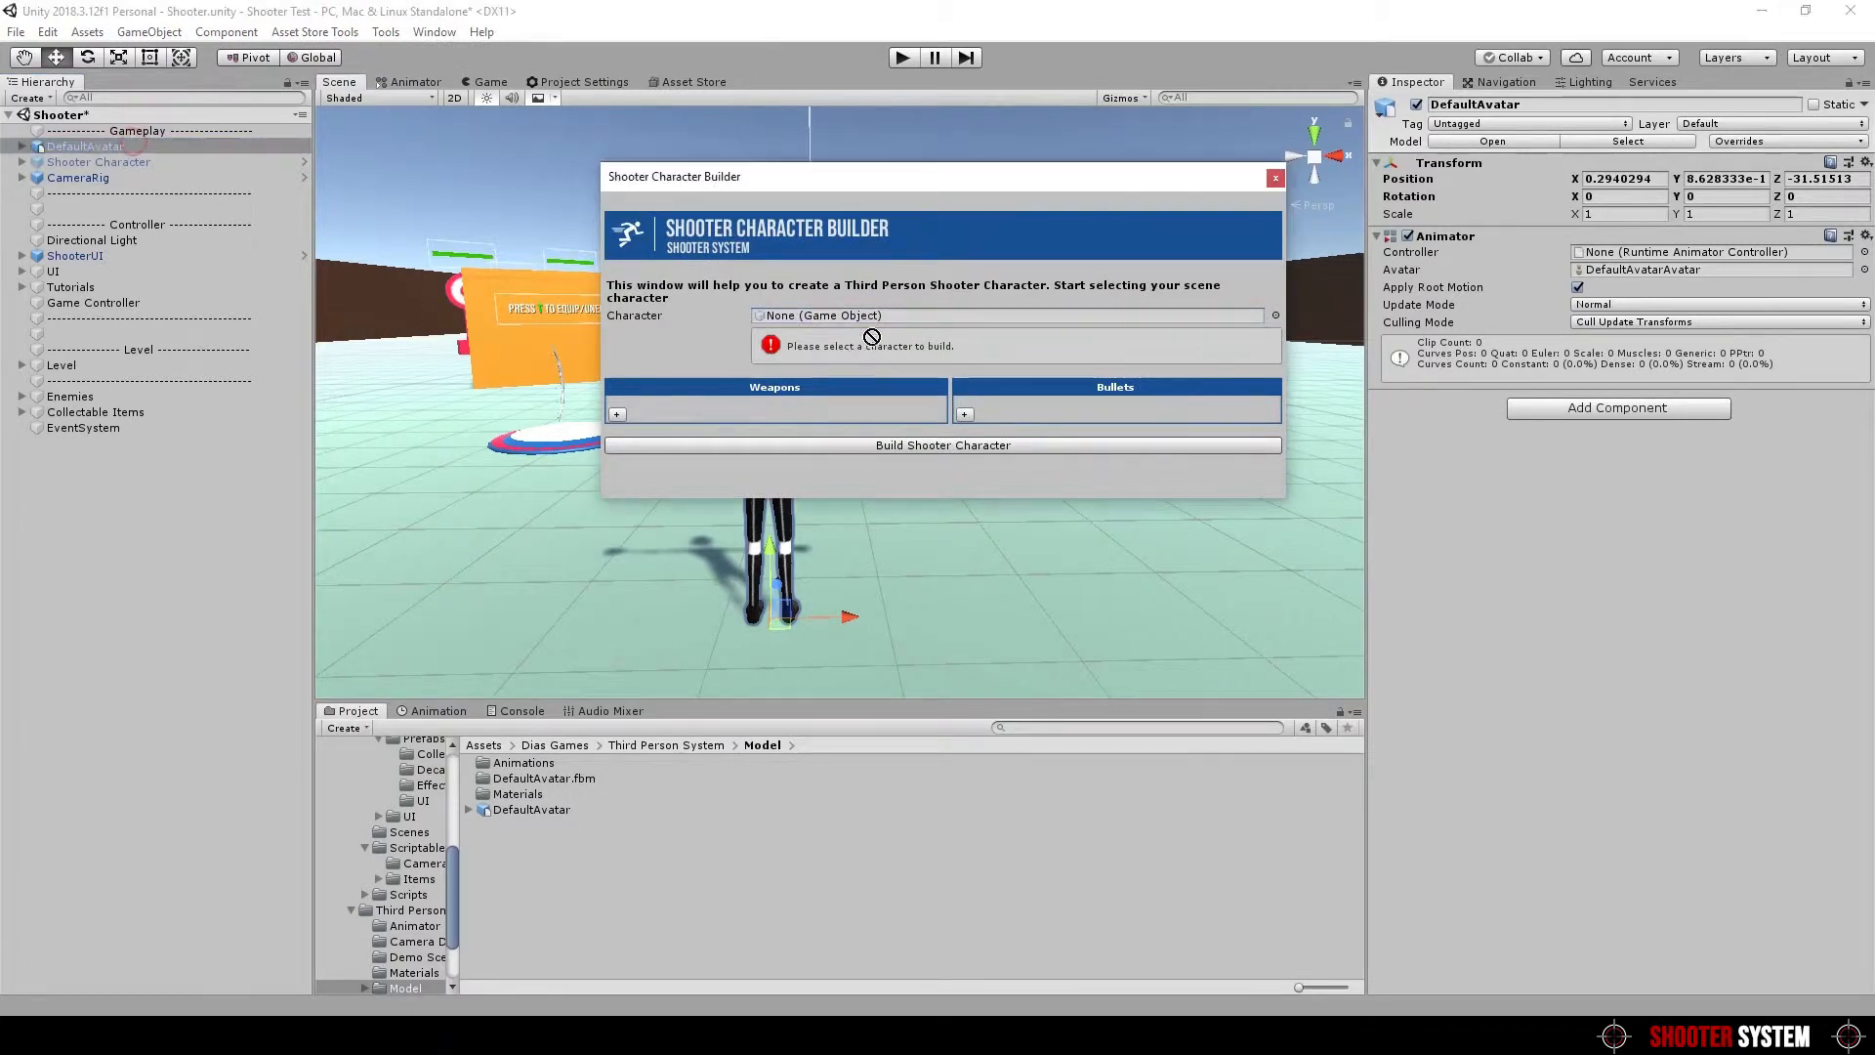
click(1004, 314)
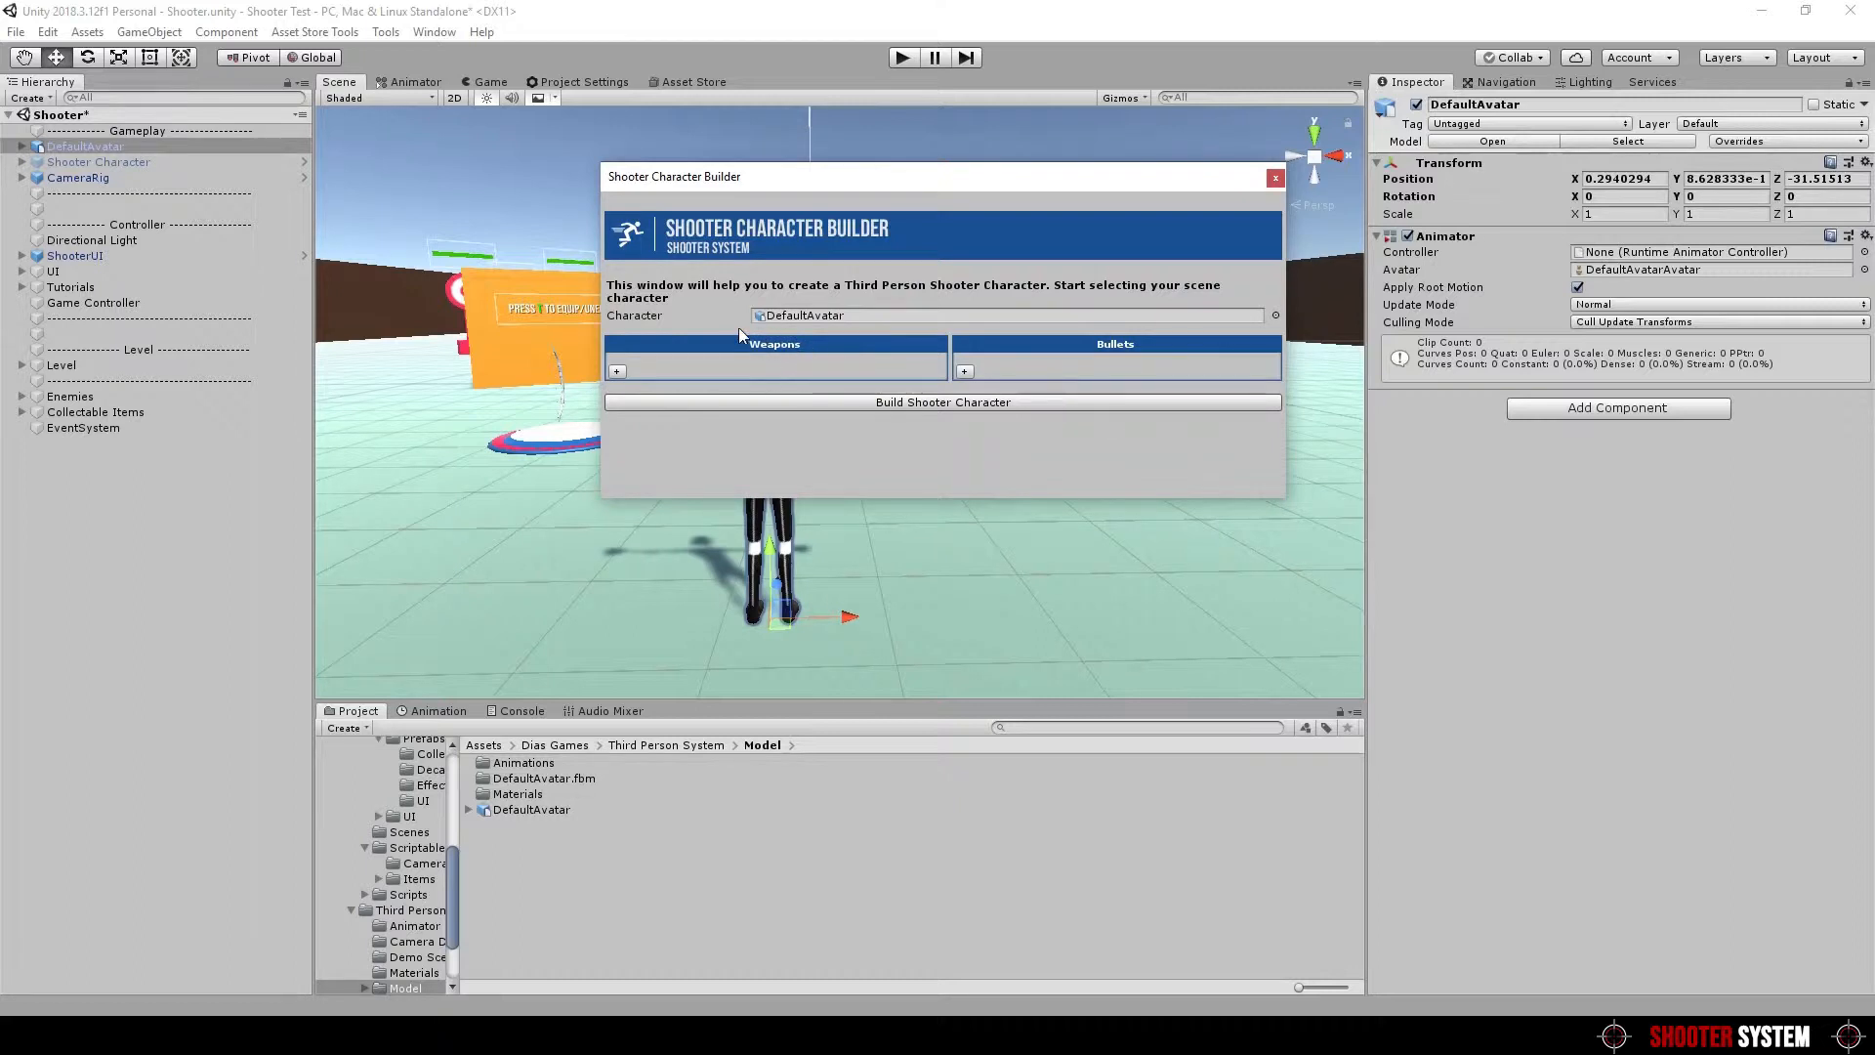
mouse_move(1094, 332)
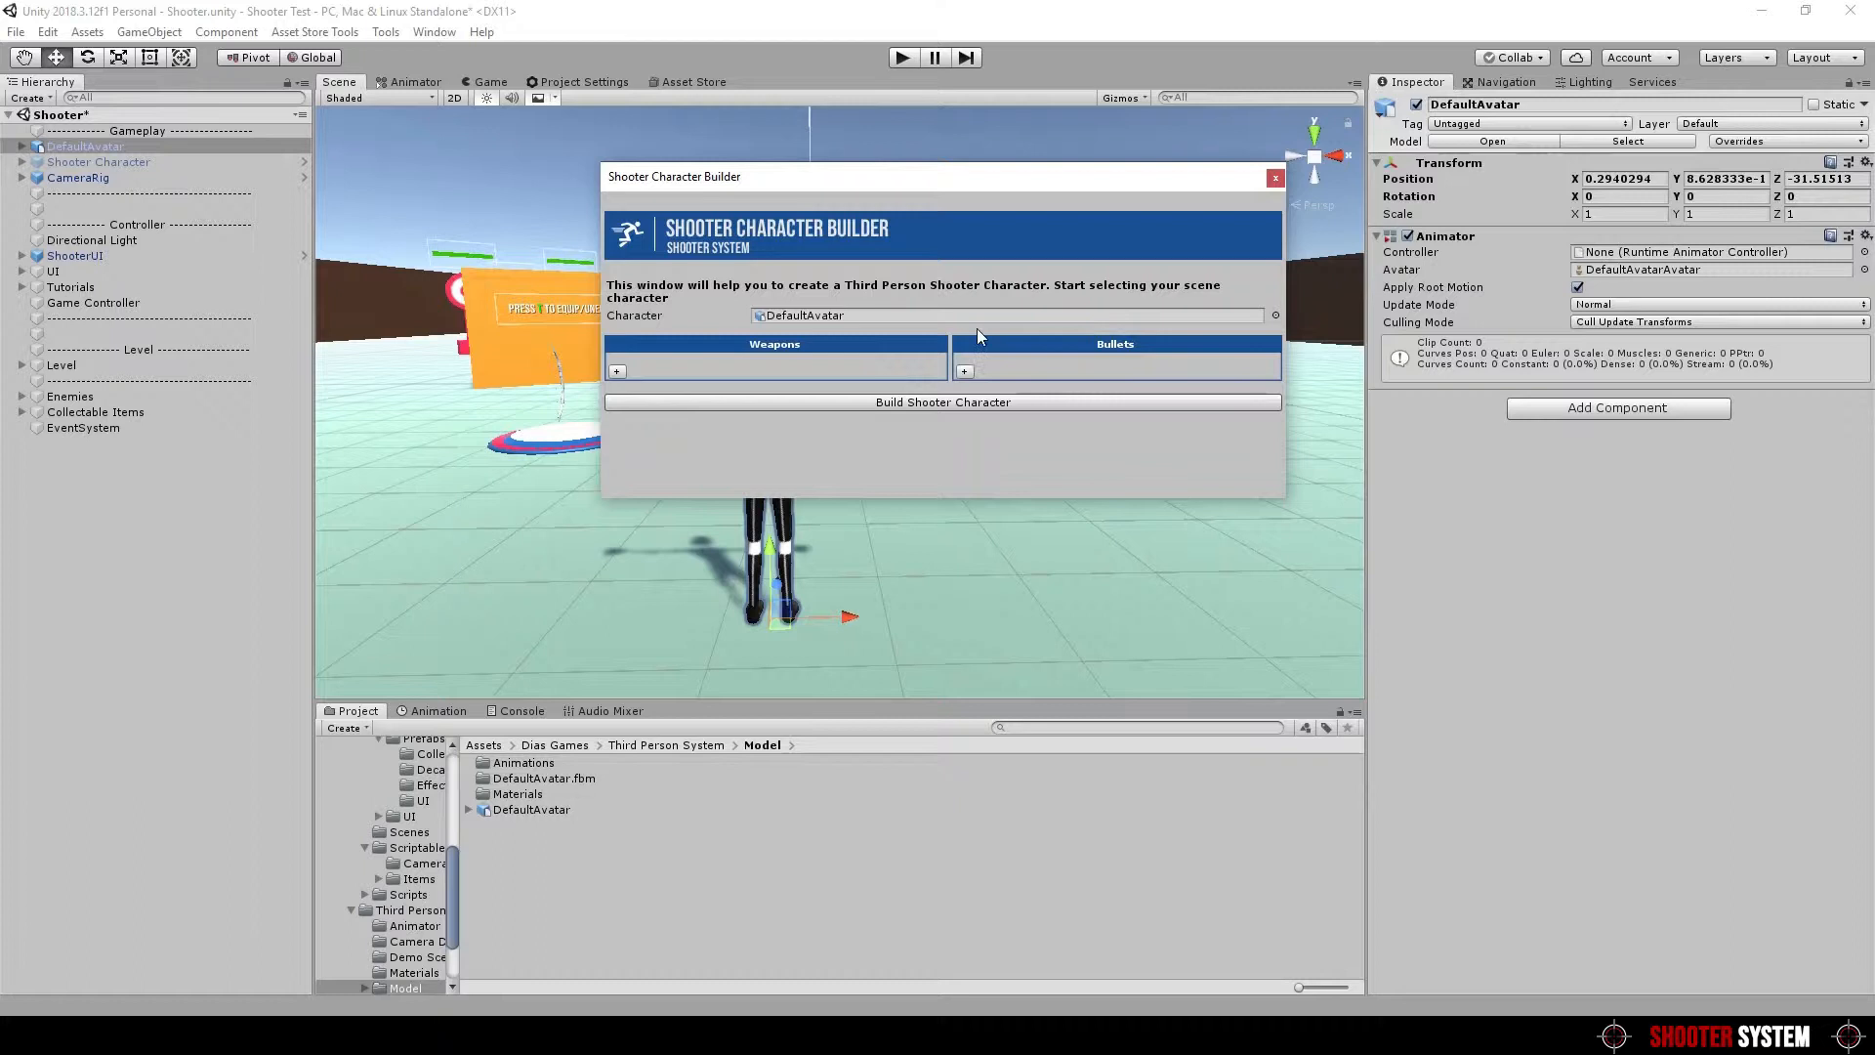
mouse_move(920, 333)
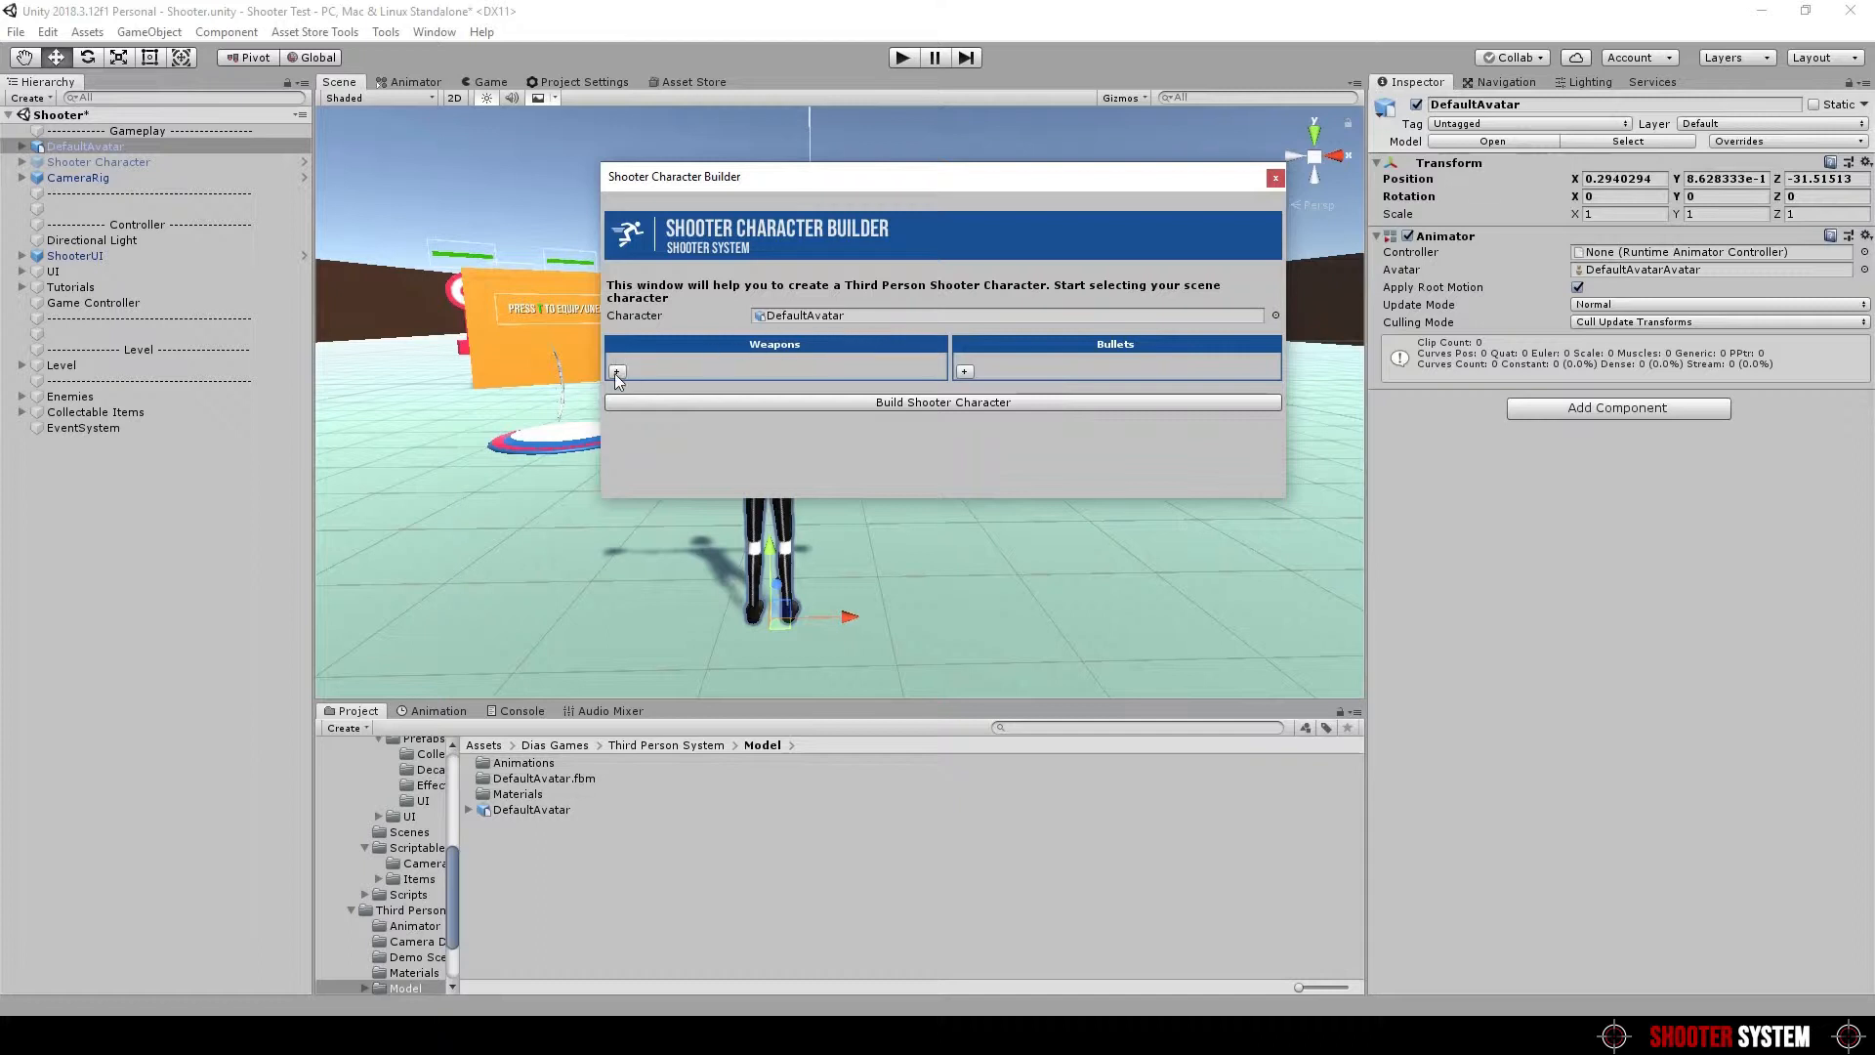
Add AssaultRifle, Bow and Pistol weapons with their bullets and build the shooter character
click(617, 371)
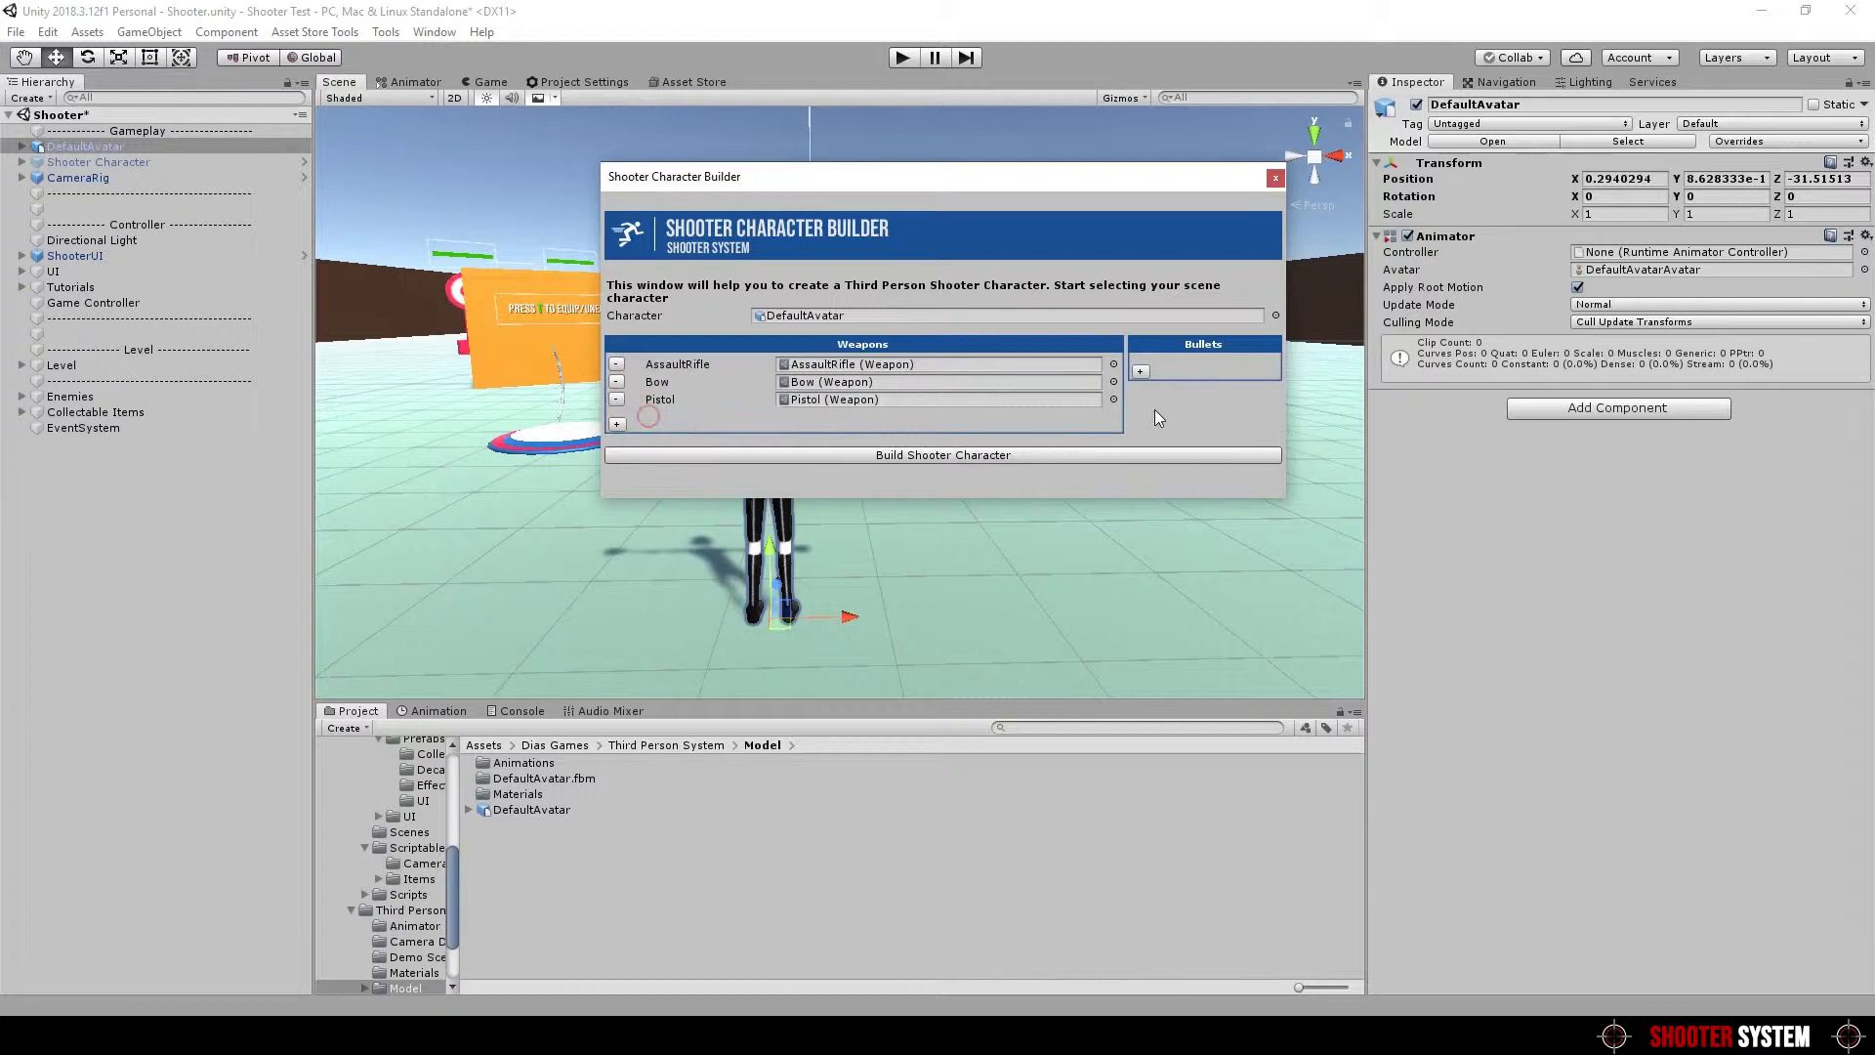
click(1139, 371)
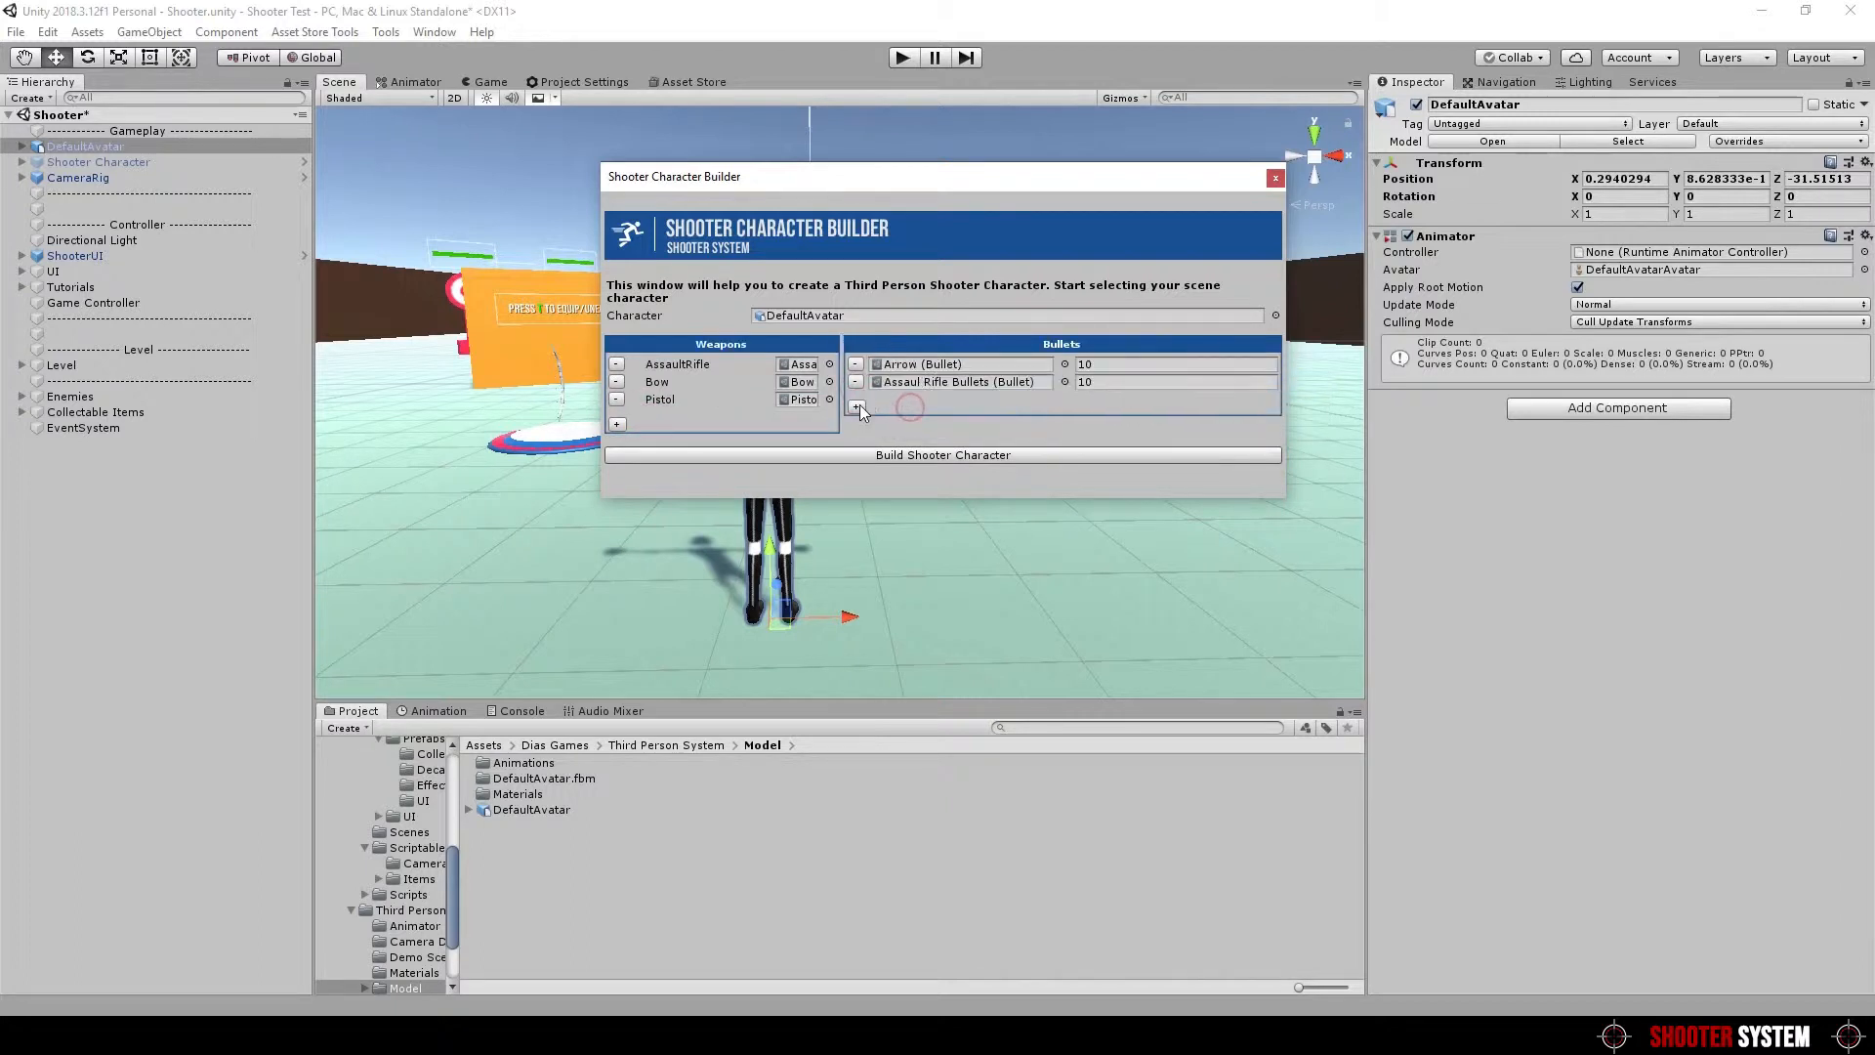
click(856, 399)
text(25)
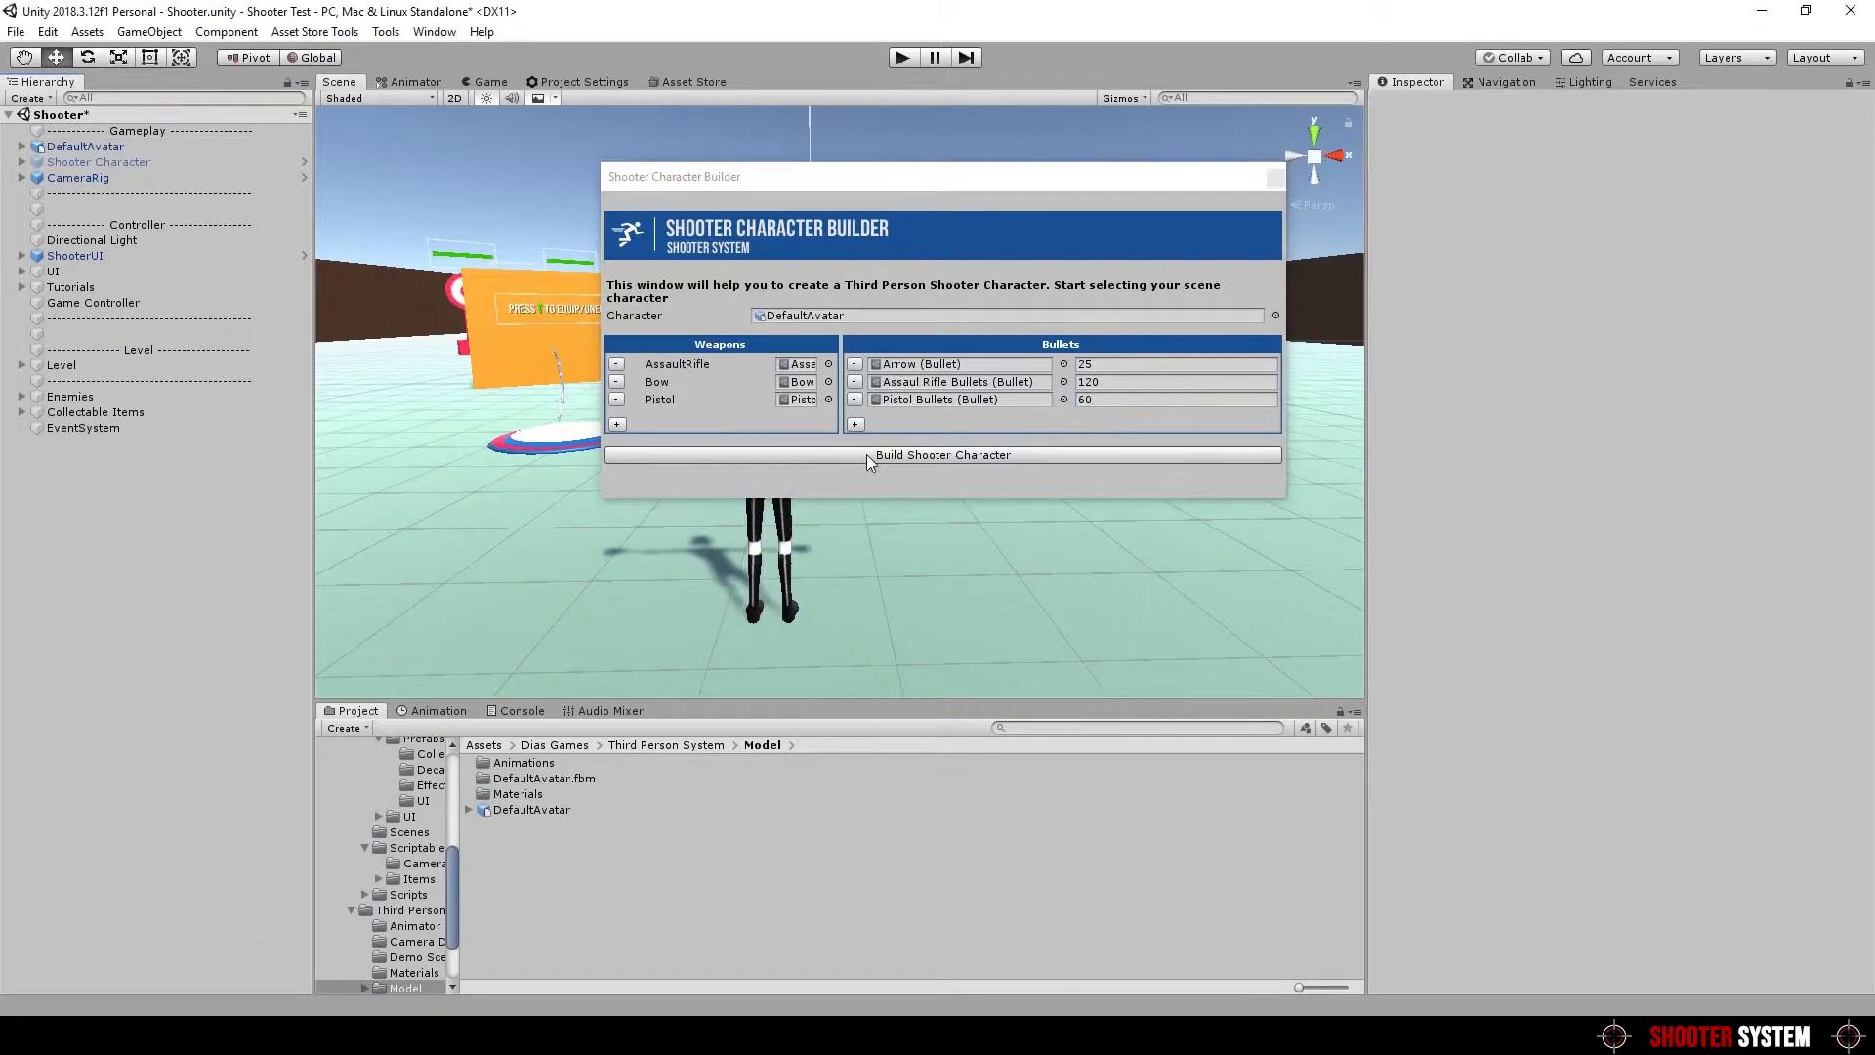
click(941, 455)
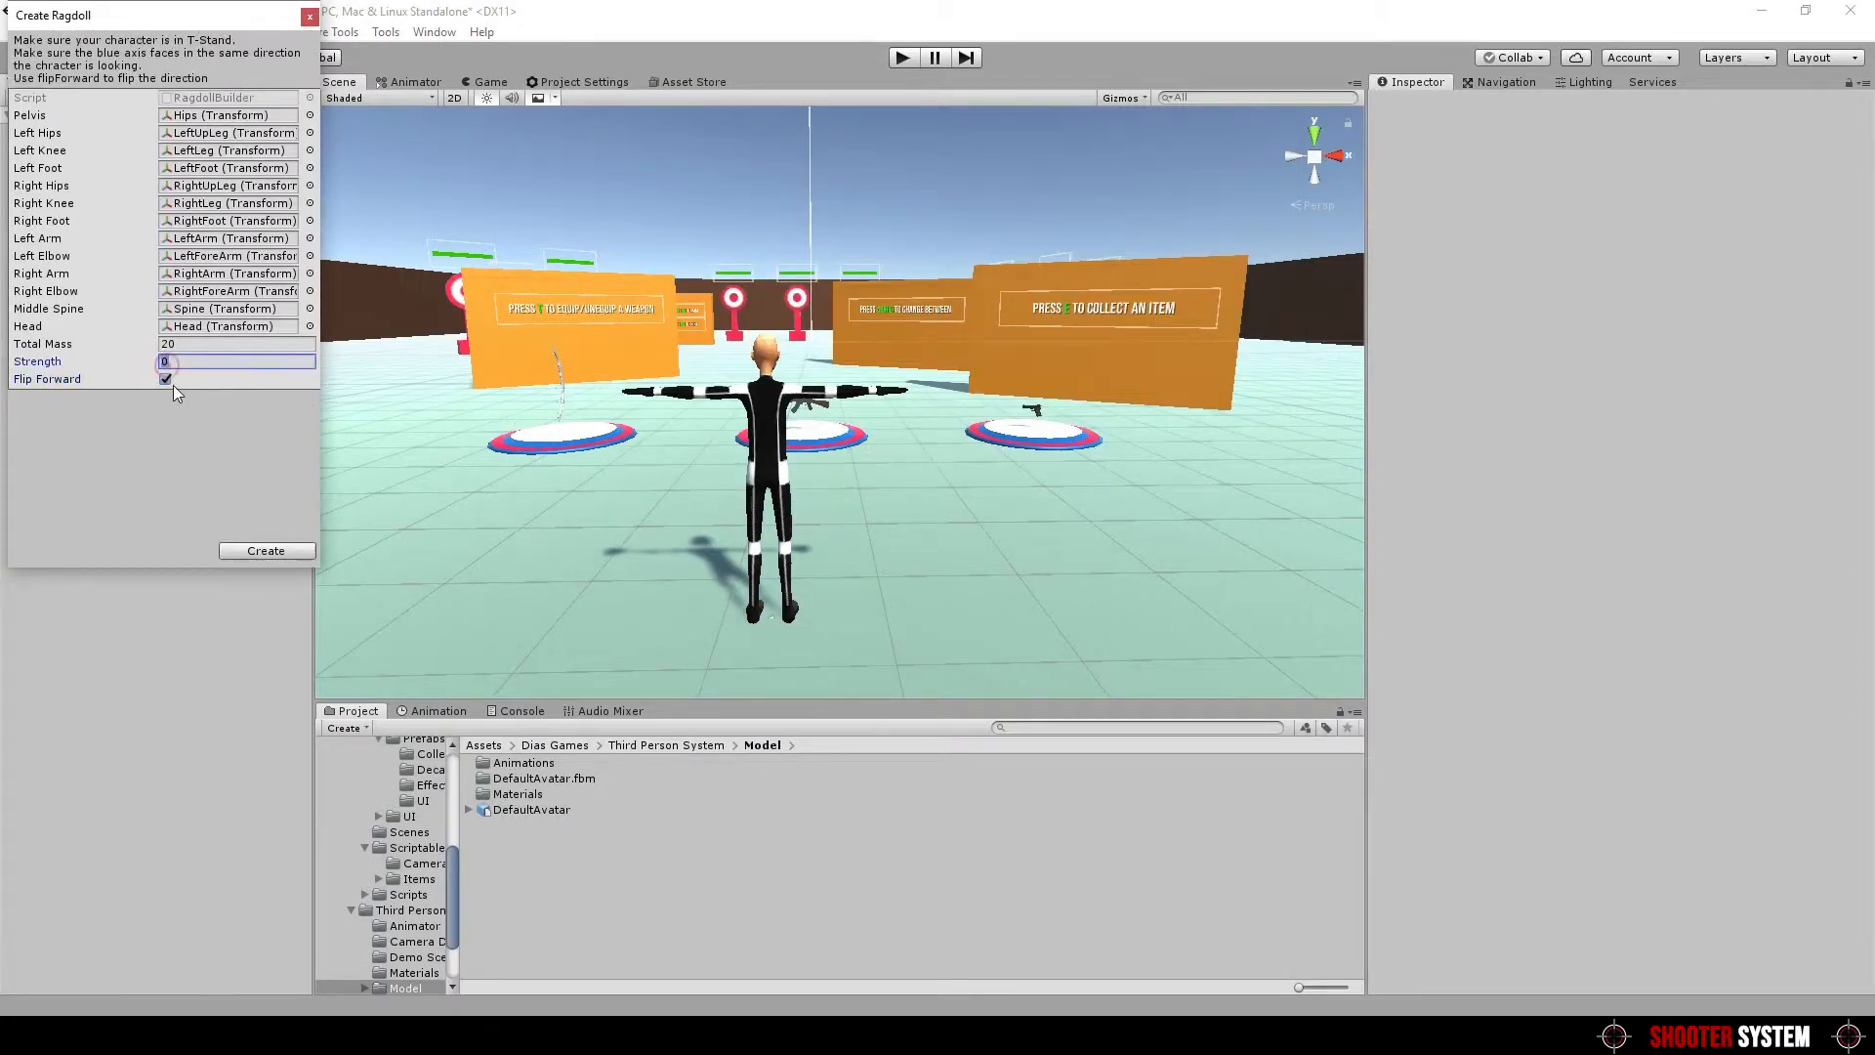
Inspect DefaultAvatar's Inventory: AssaultRifle, Bow, Pistol with 25, 120 and 60 bullets
click(311, 14)
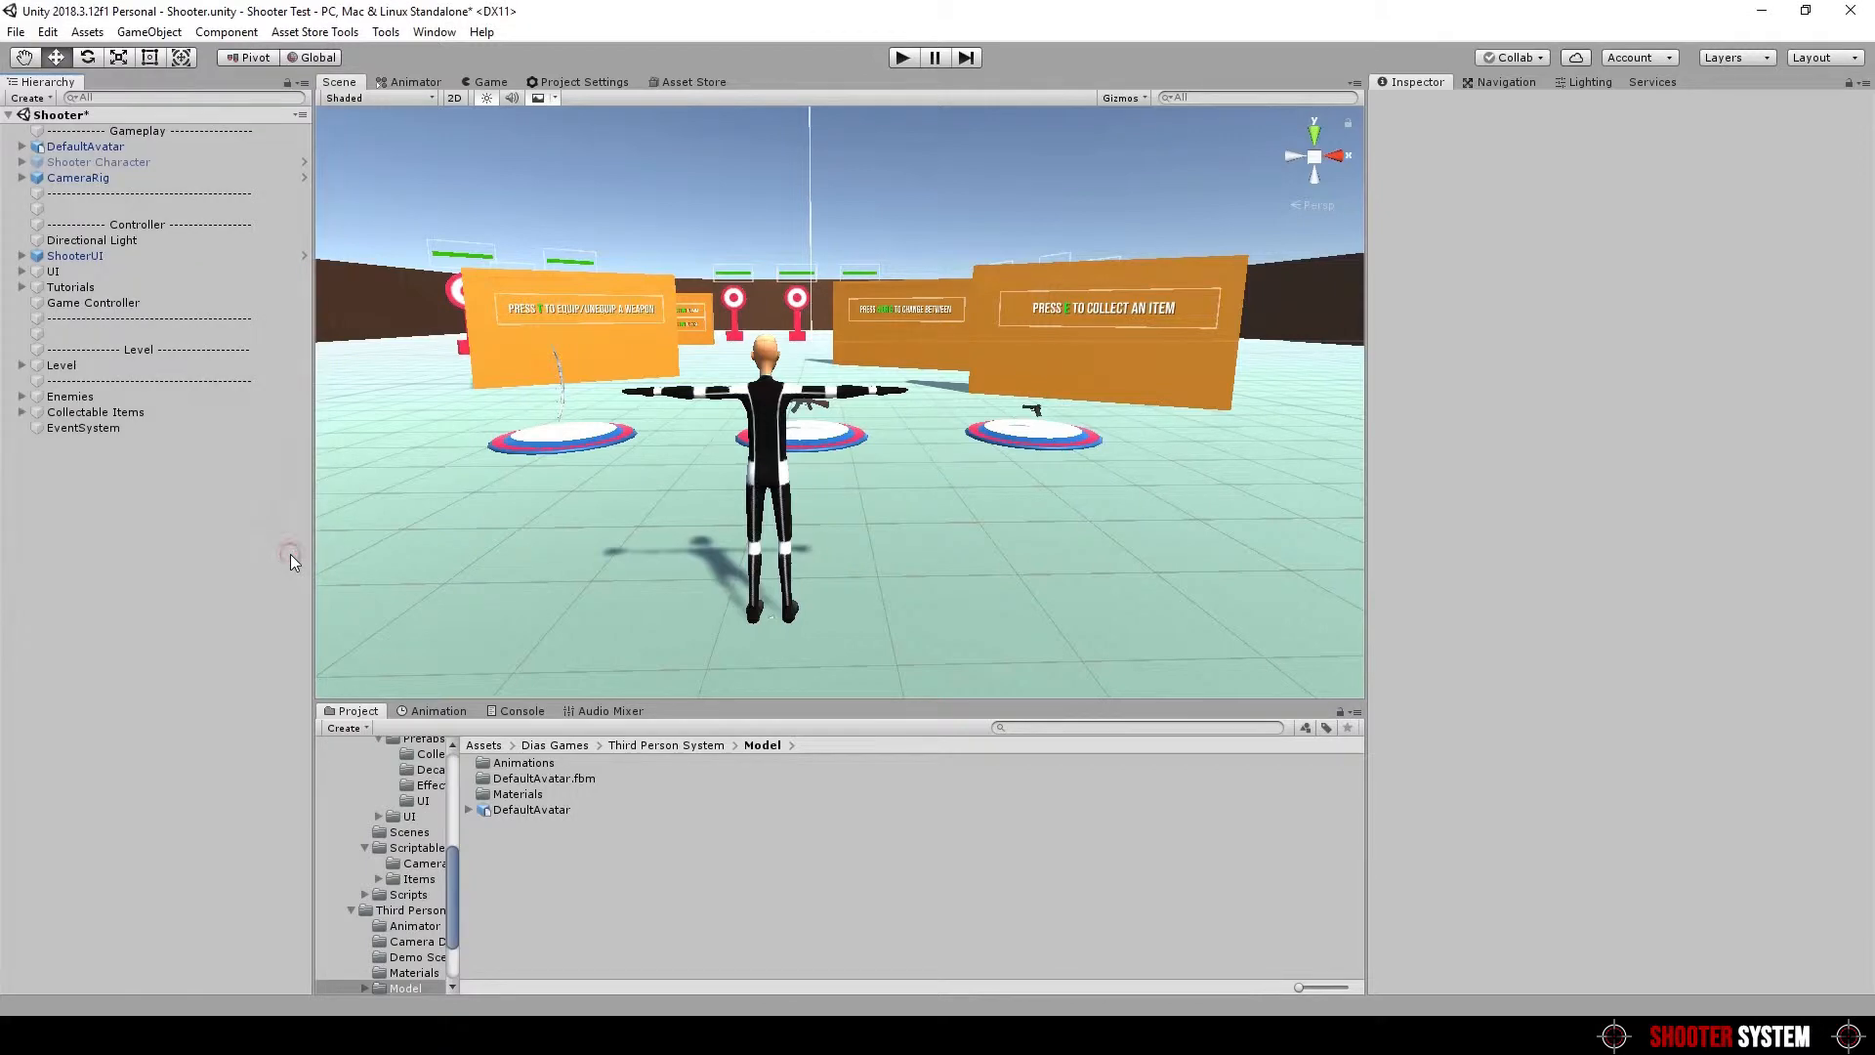
click(84, 146)
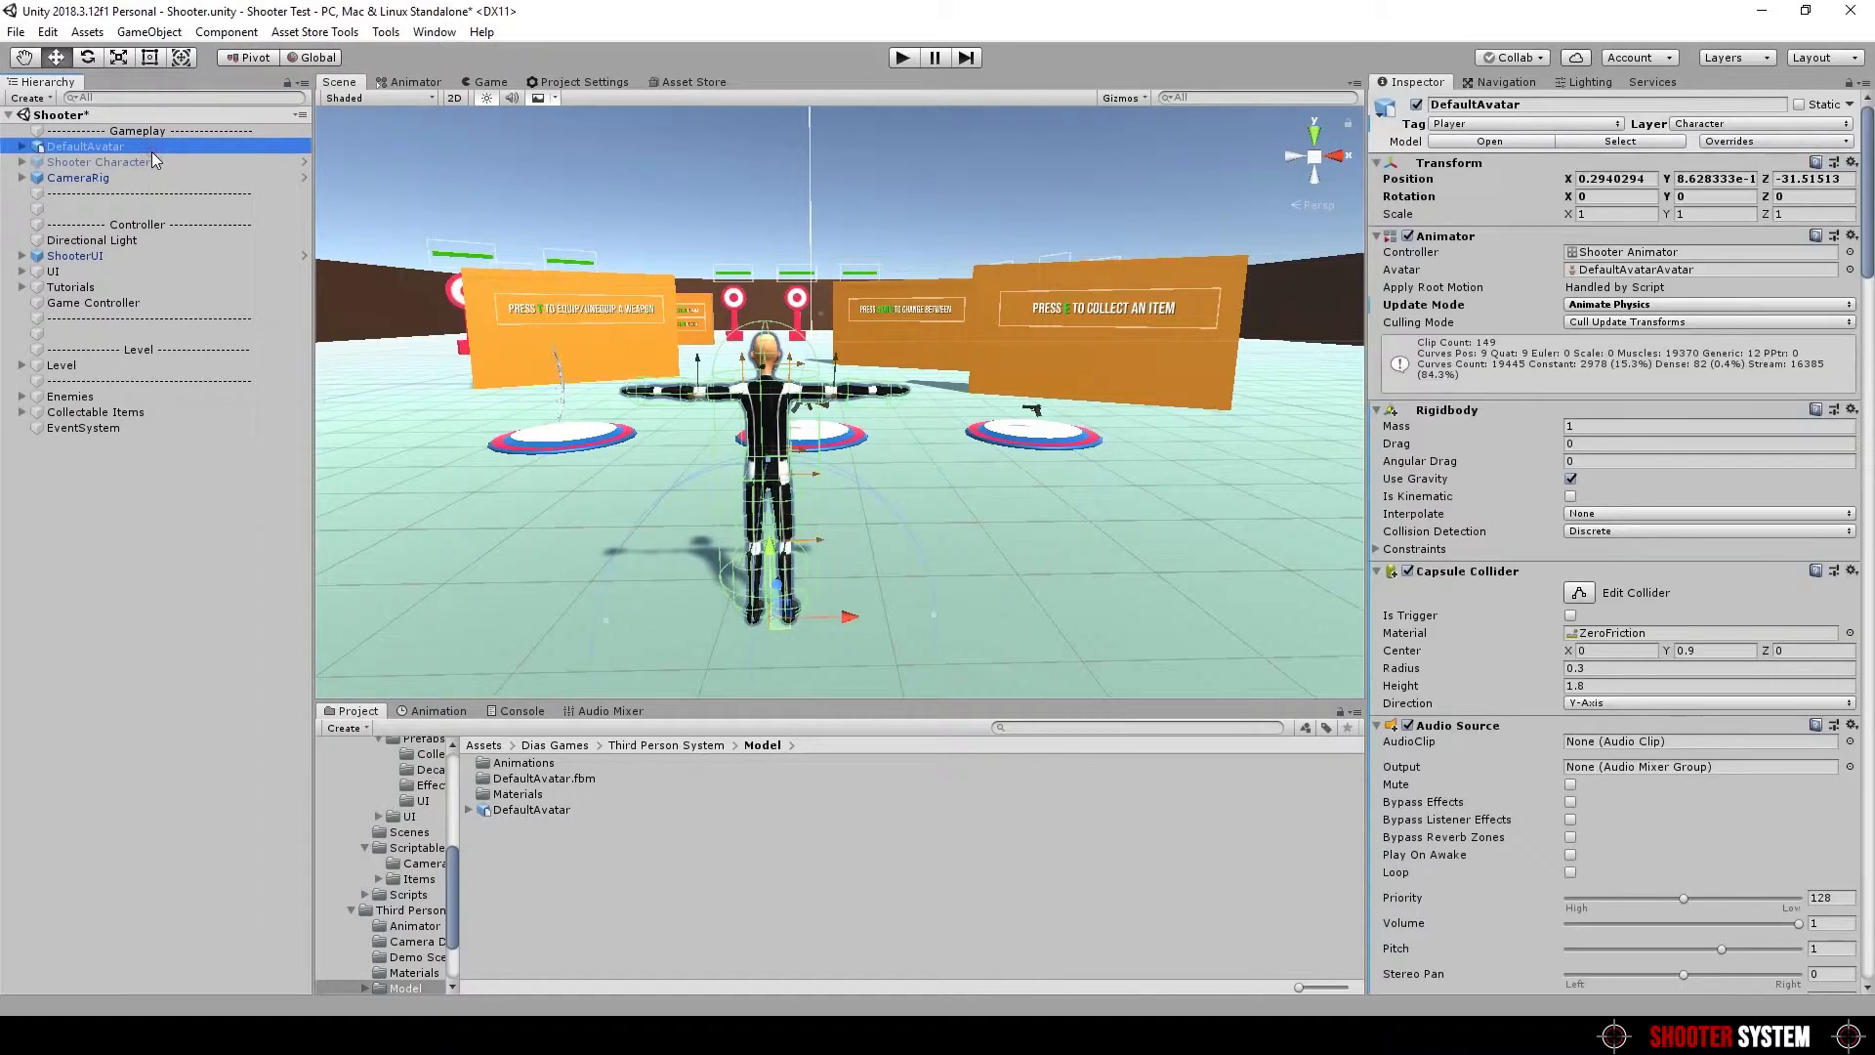
scroll(down, 3)
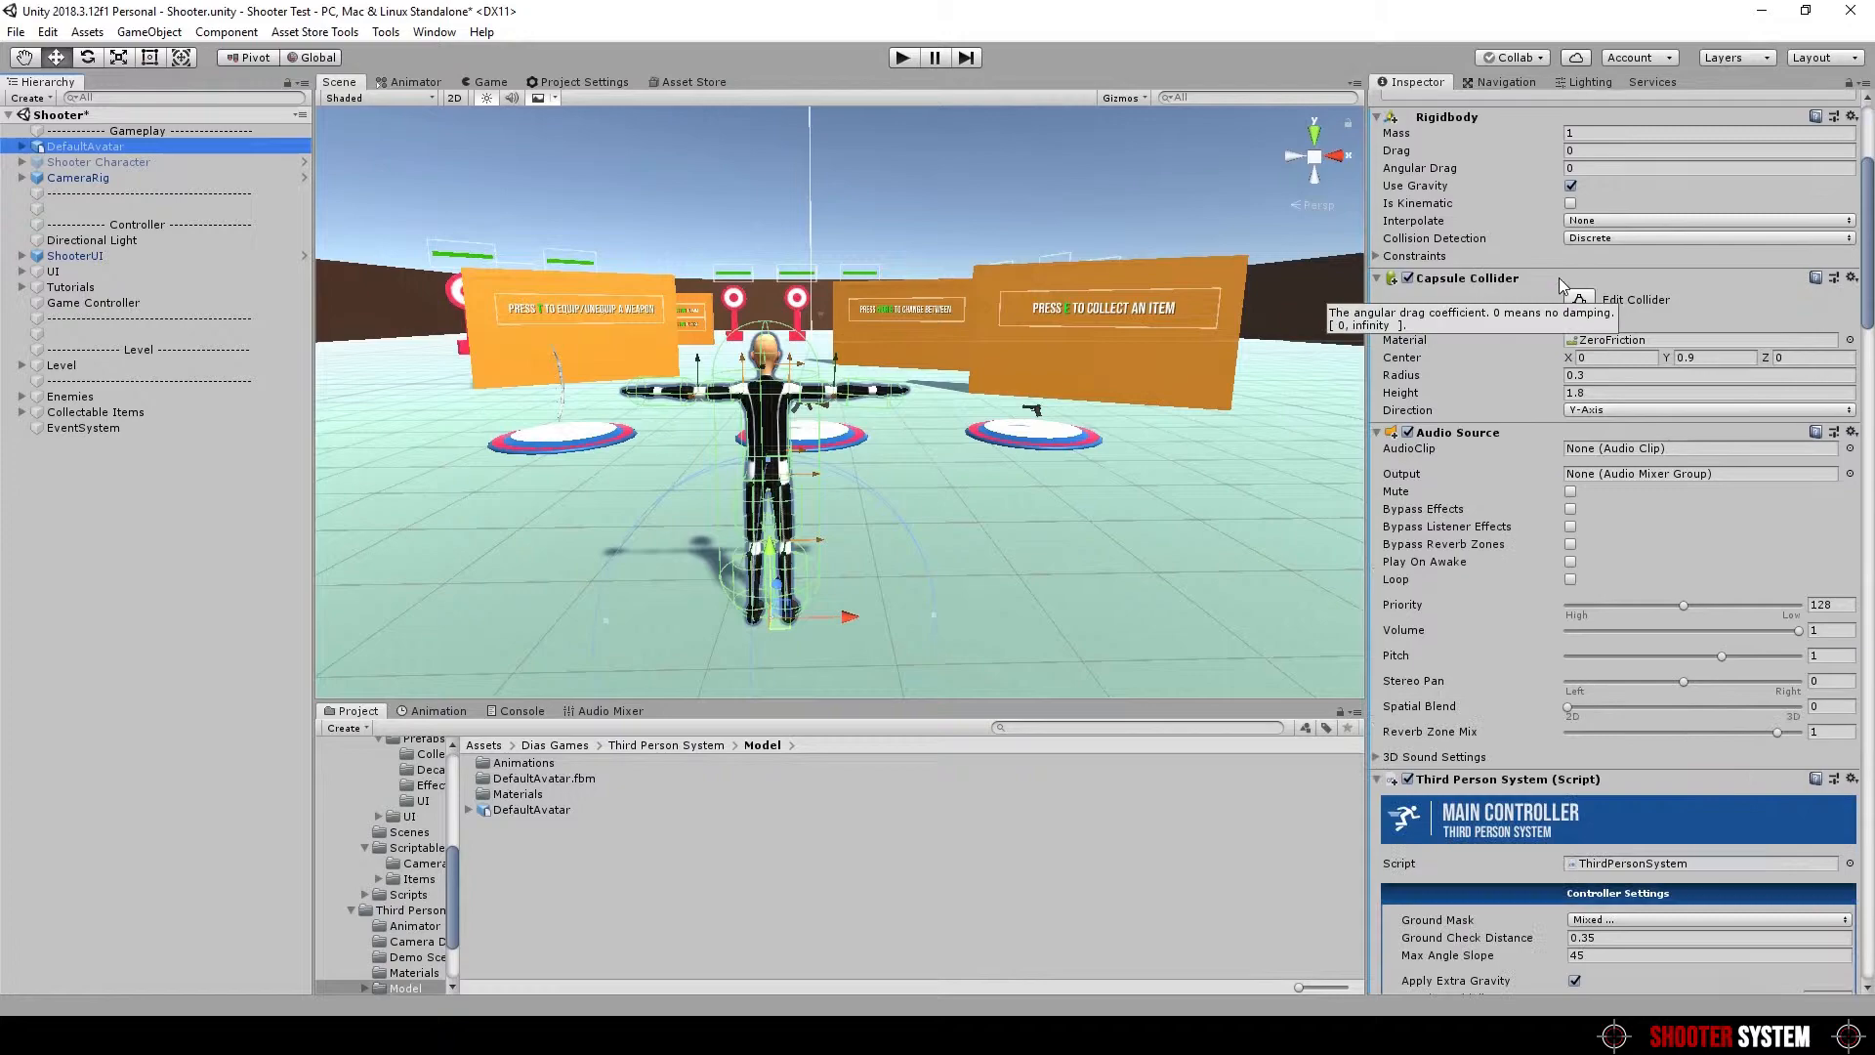
scroll(down, 3)
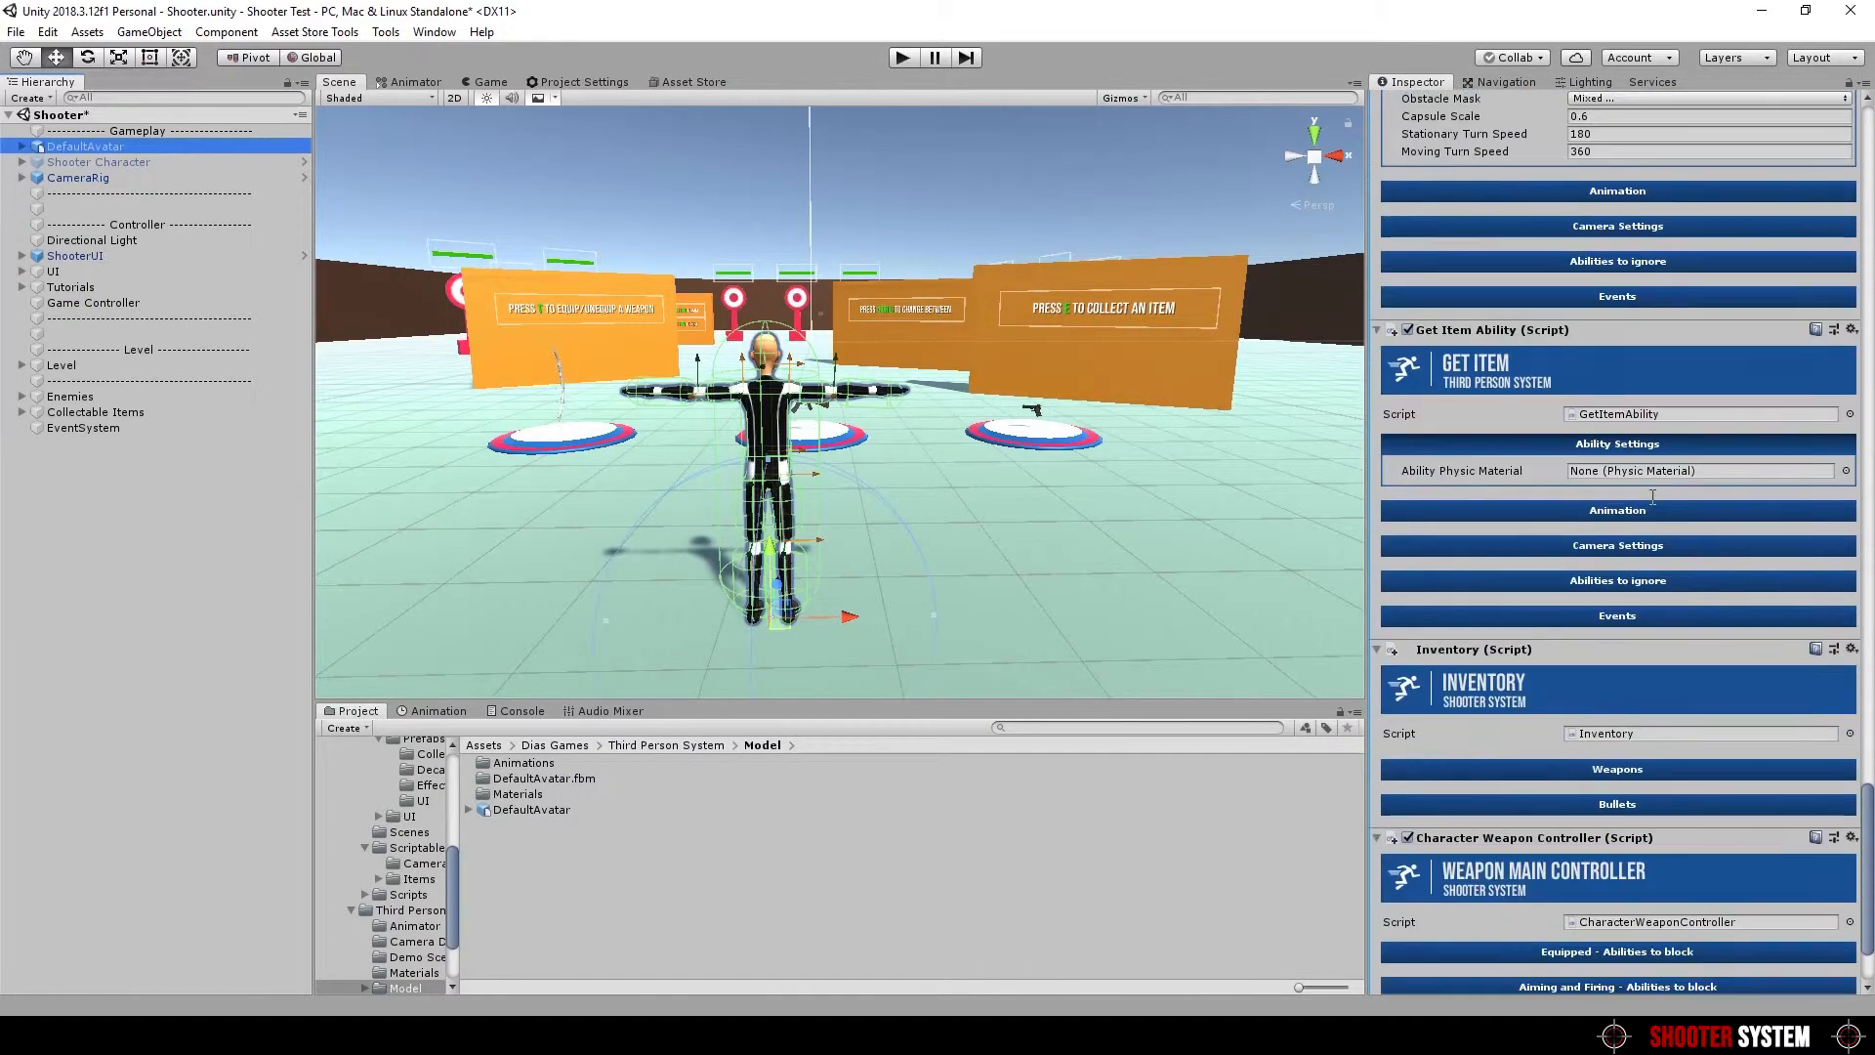
scroll(down, 3)
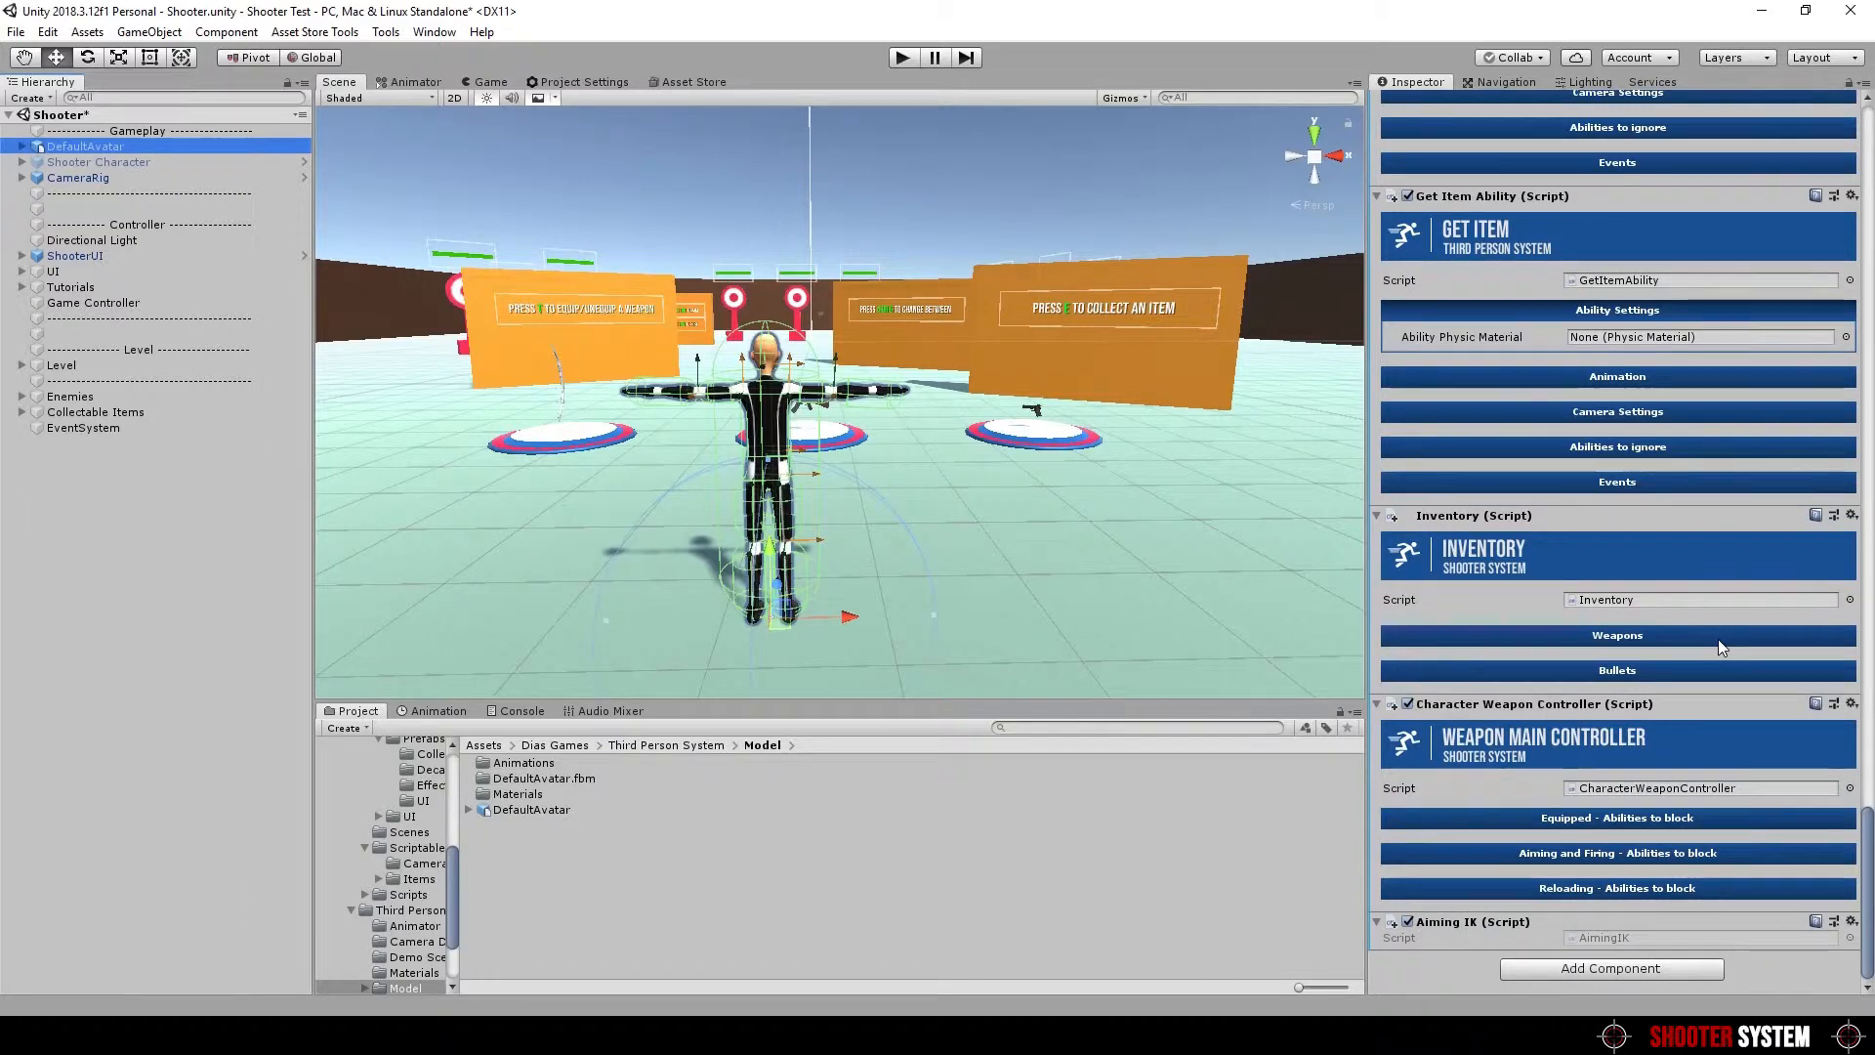
click(1615, 635)
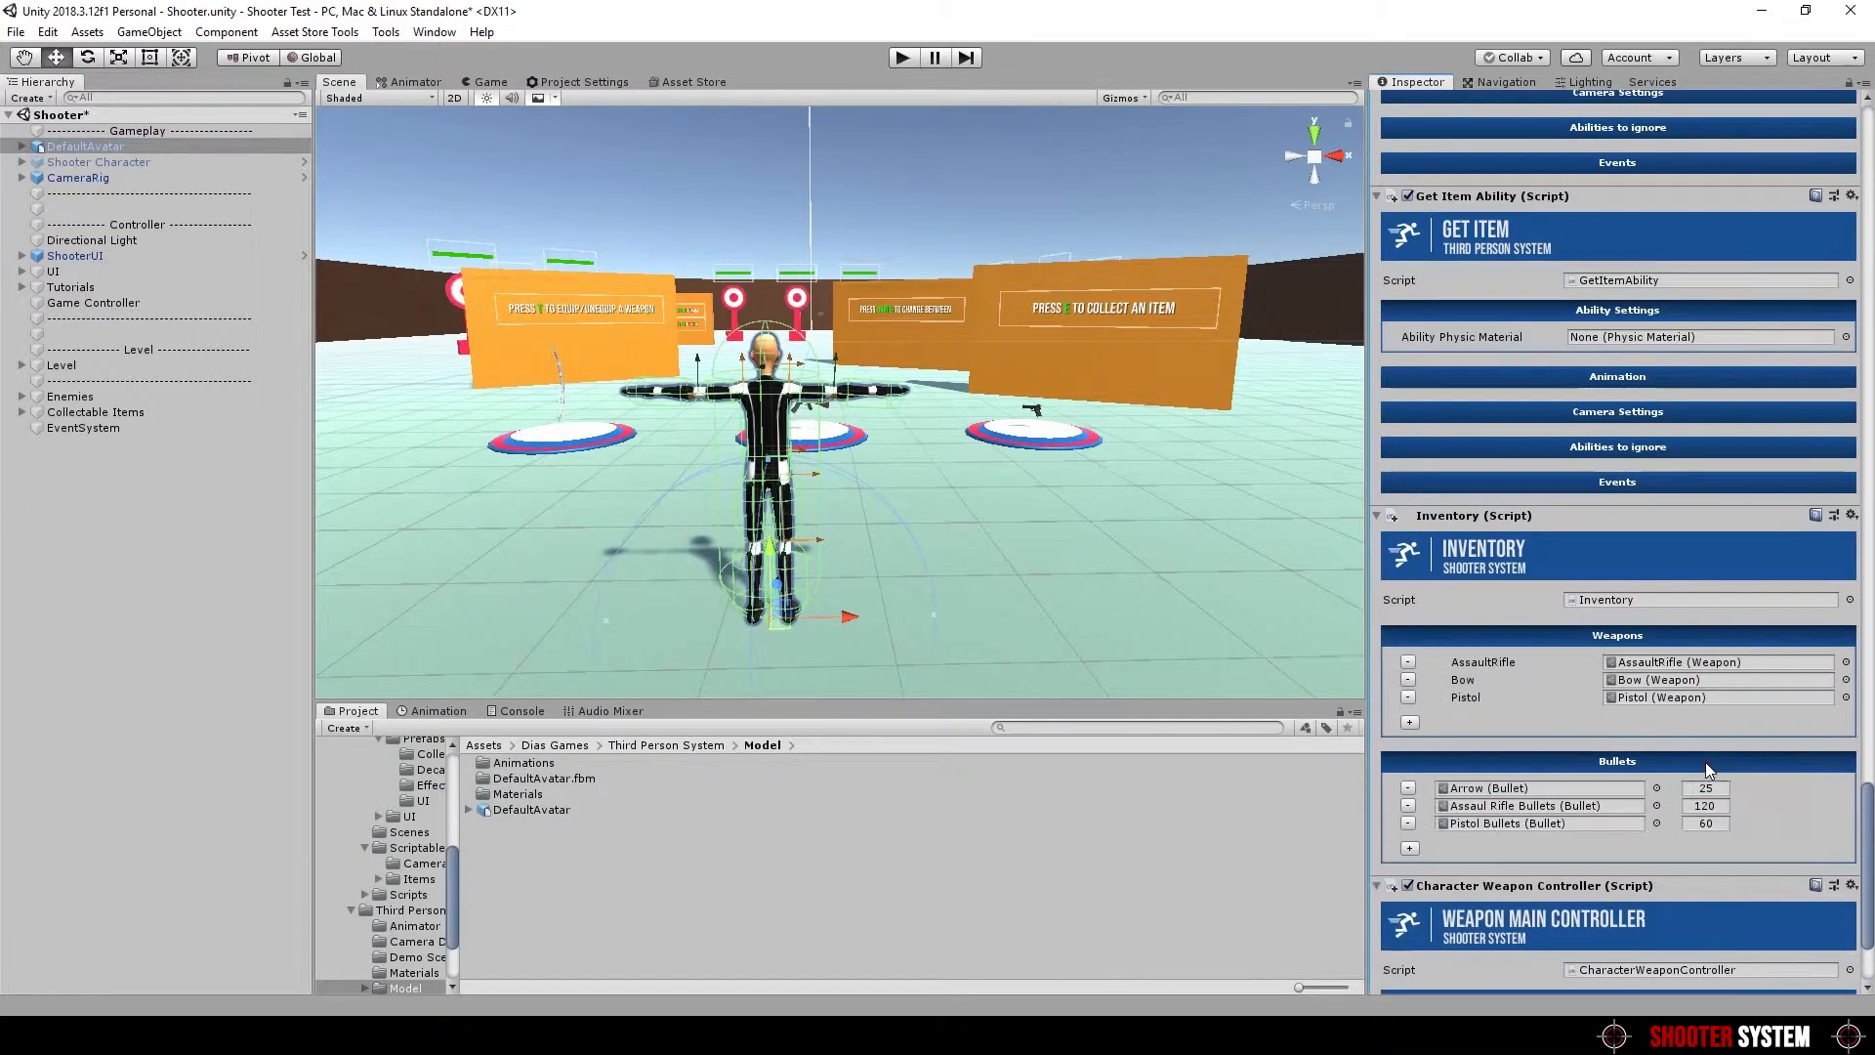
mouse_move(1756, 766)
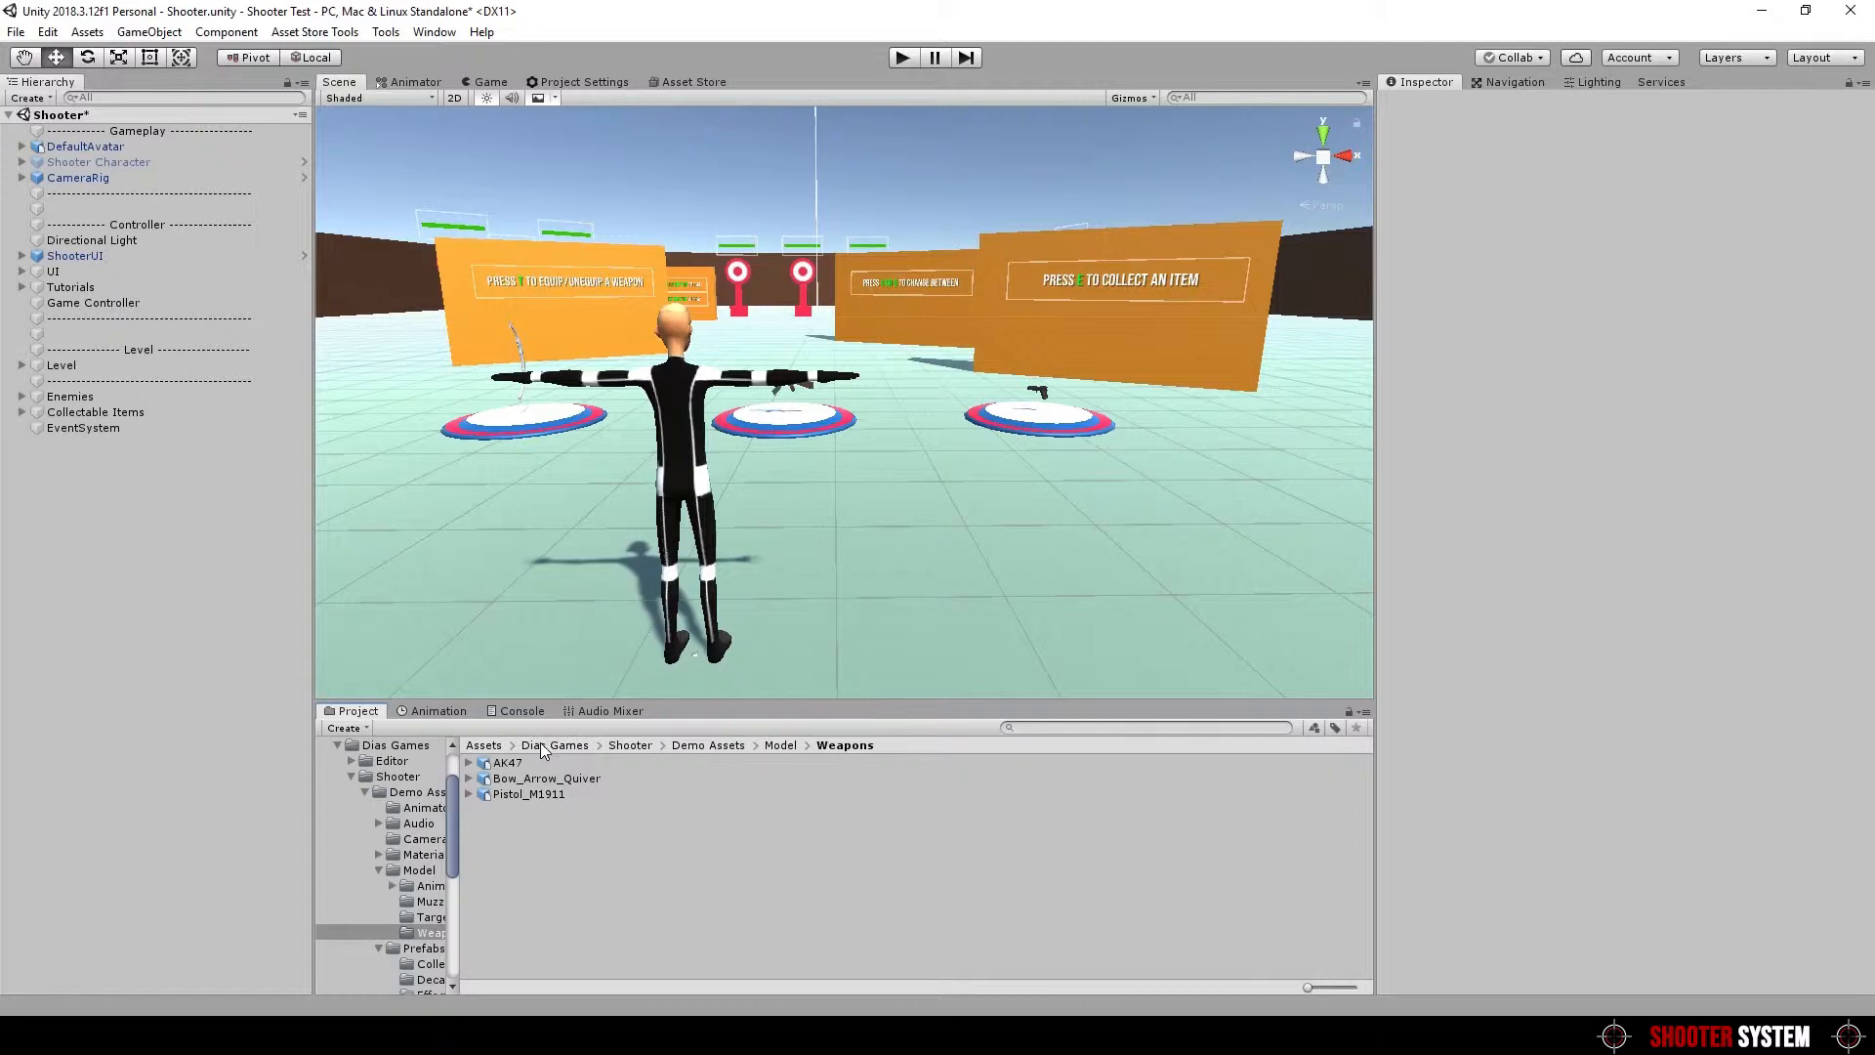
mouse_move(728, 765)
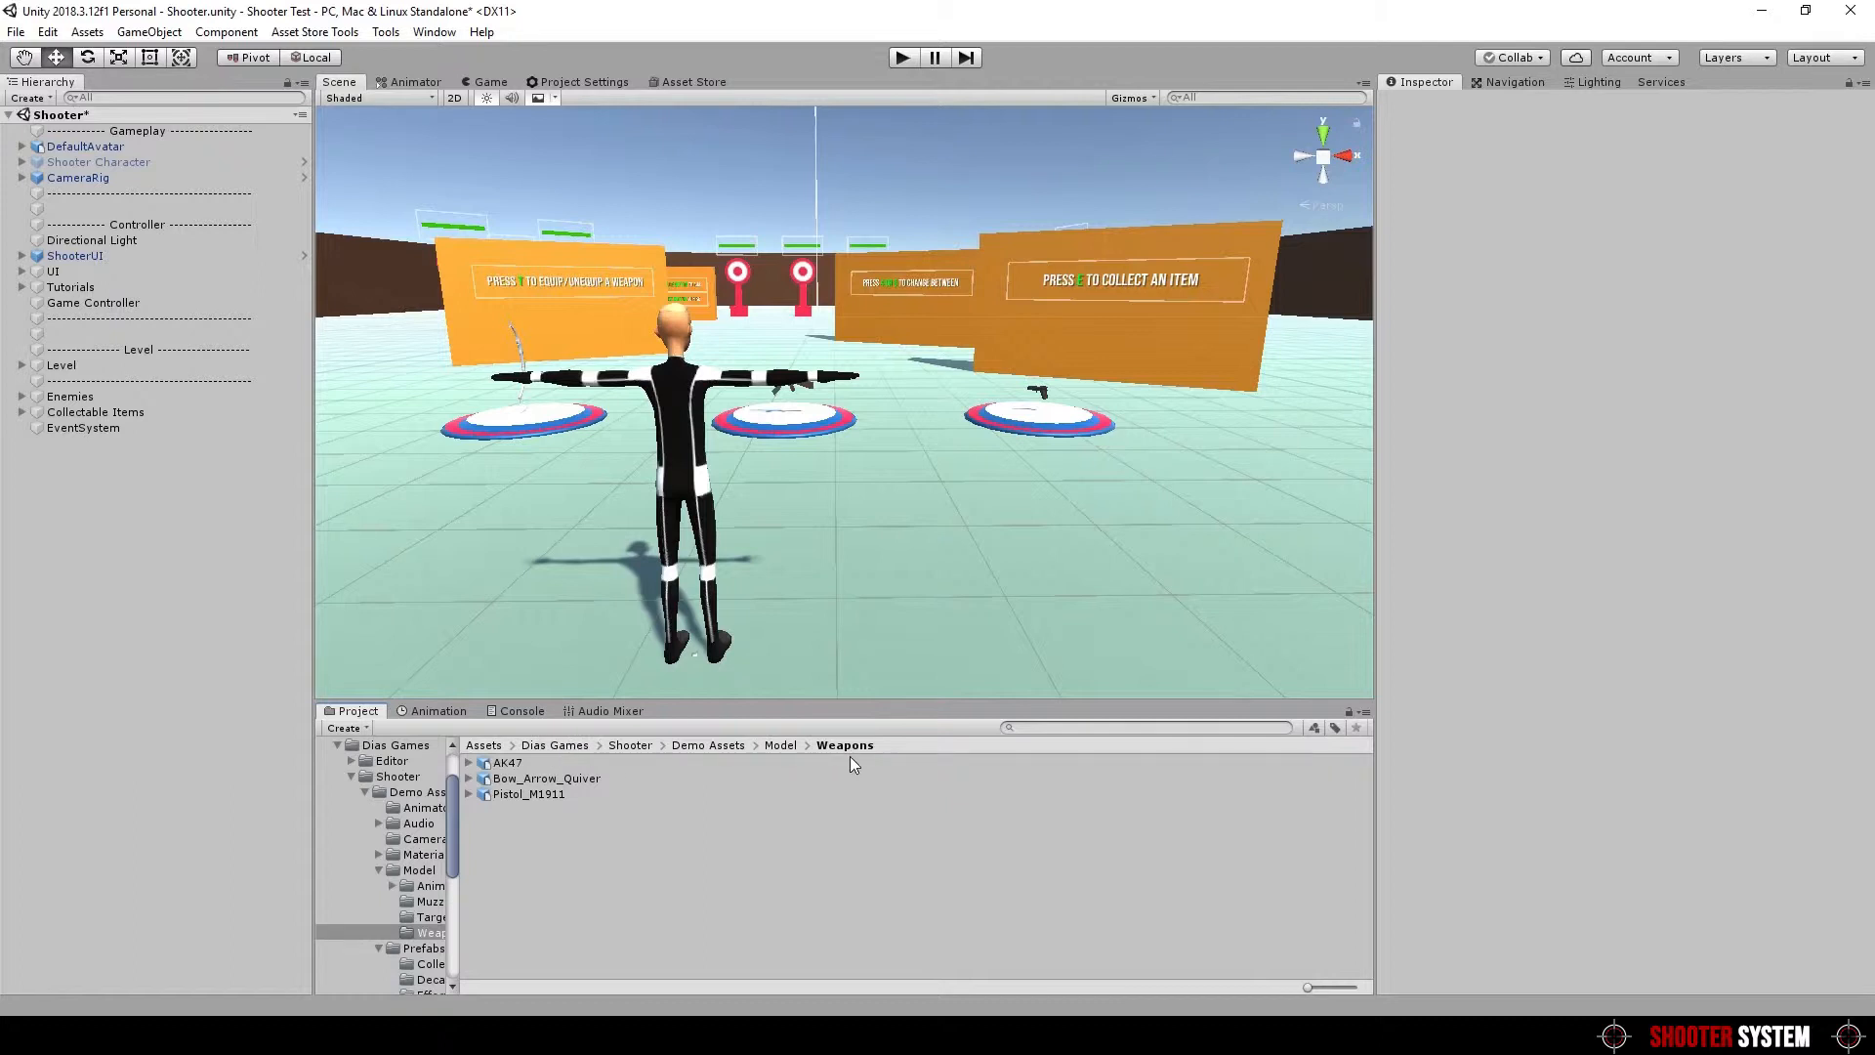
Place the AK47 model in the scene beside the character
click(508, 762)
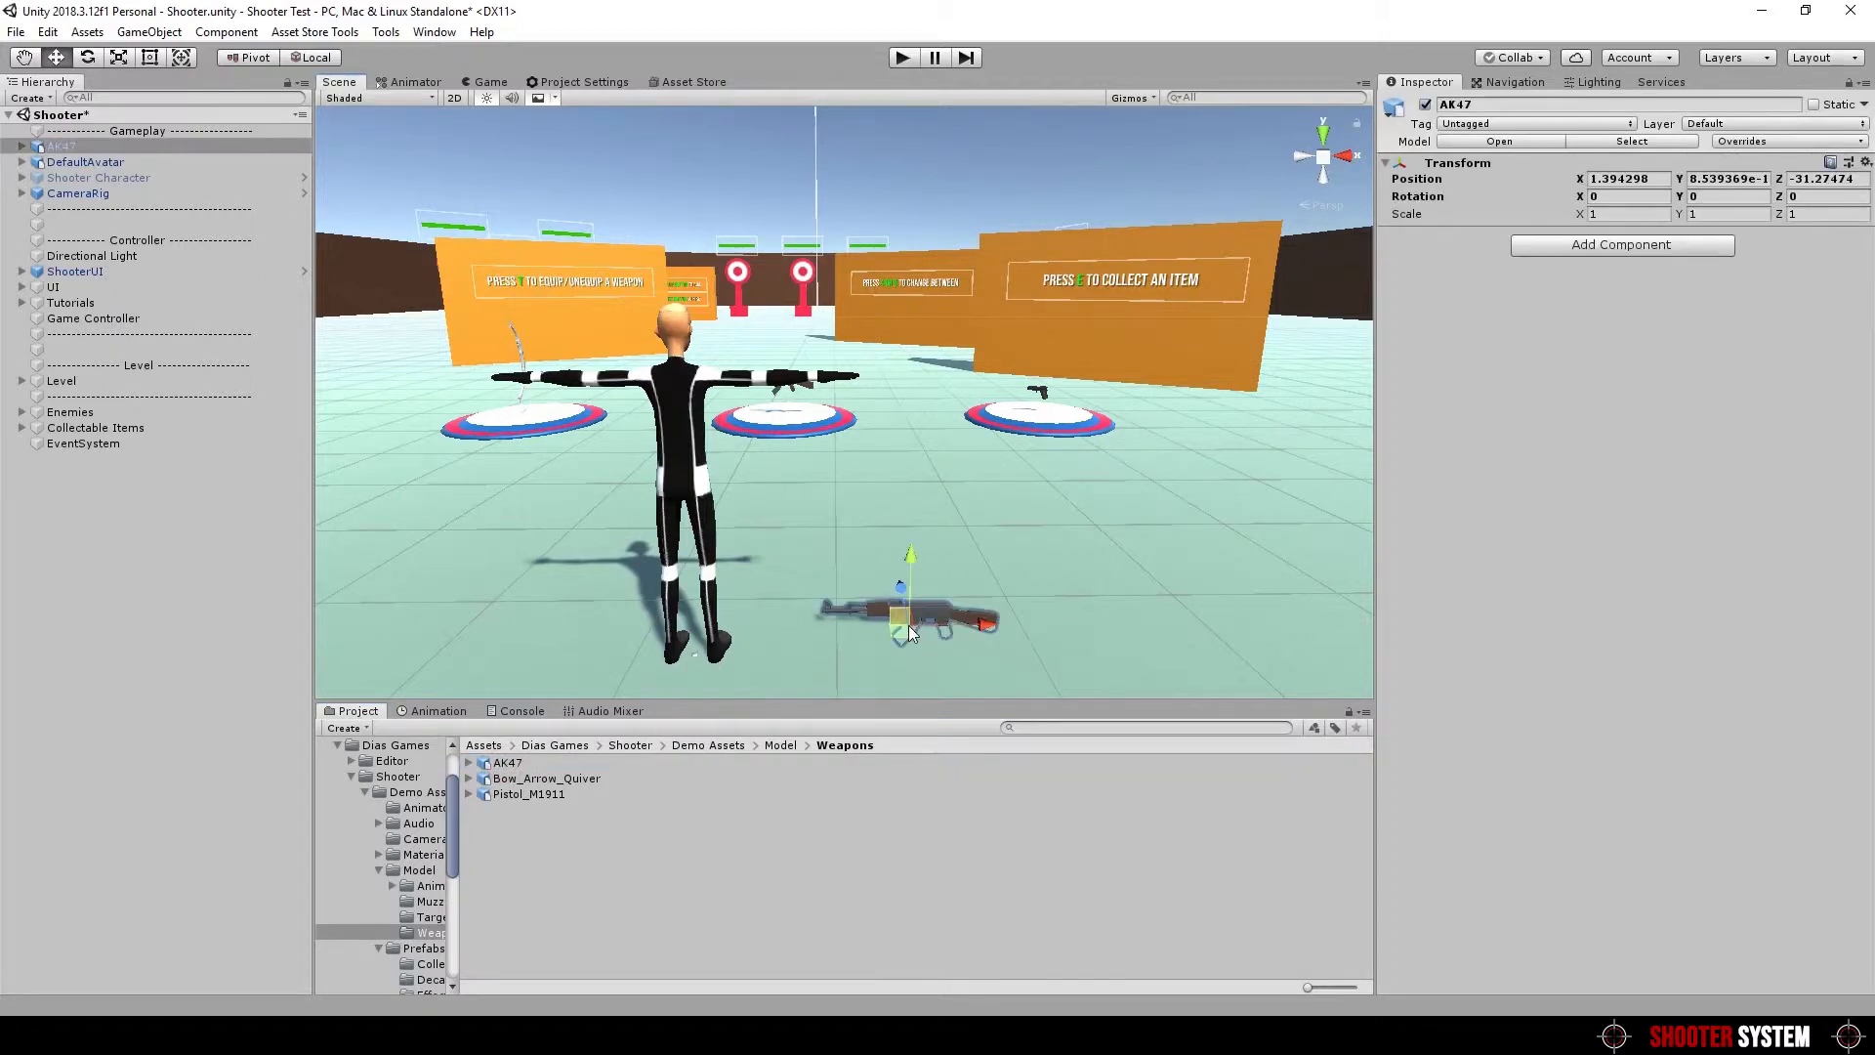
click(384, 31)
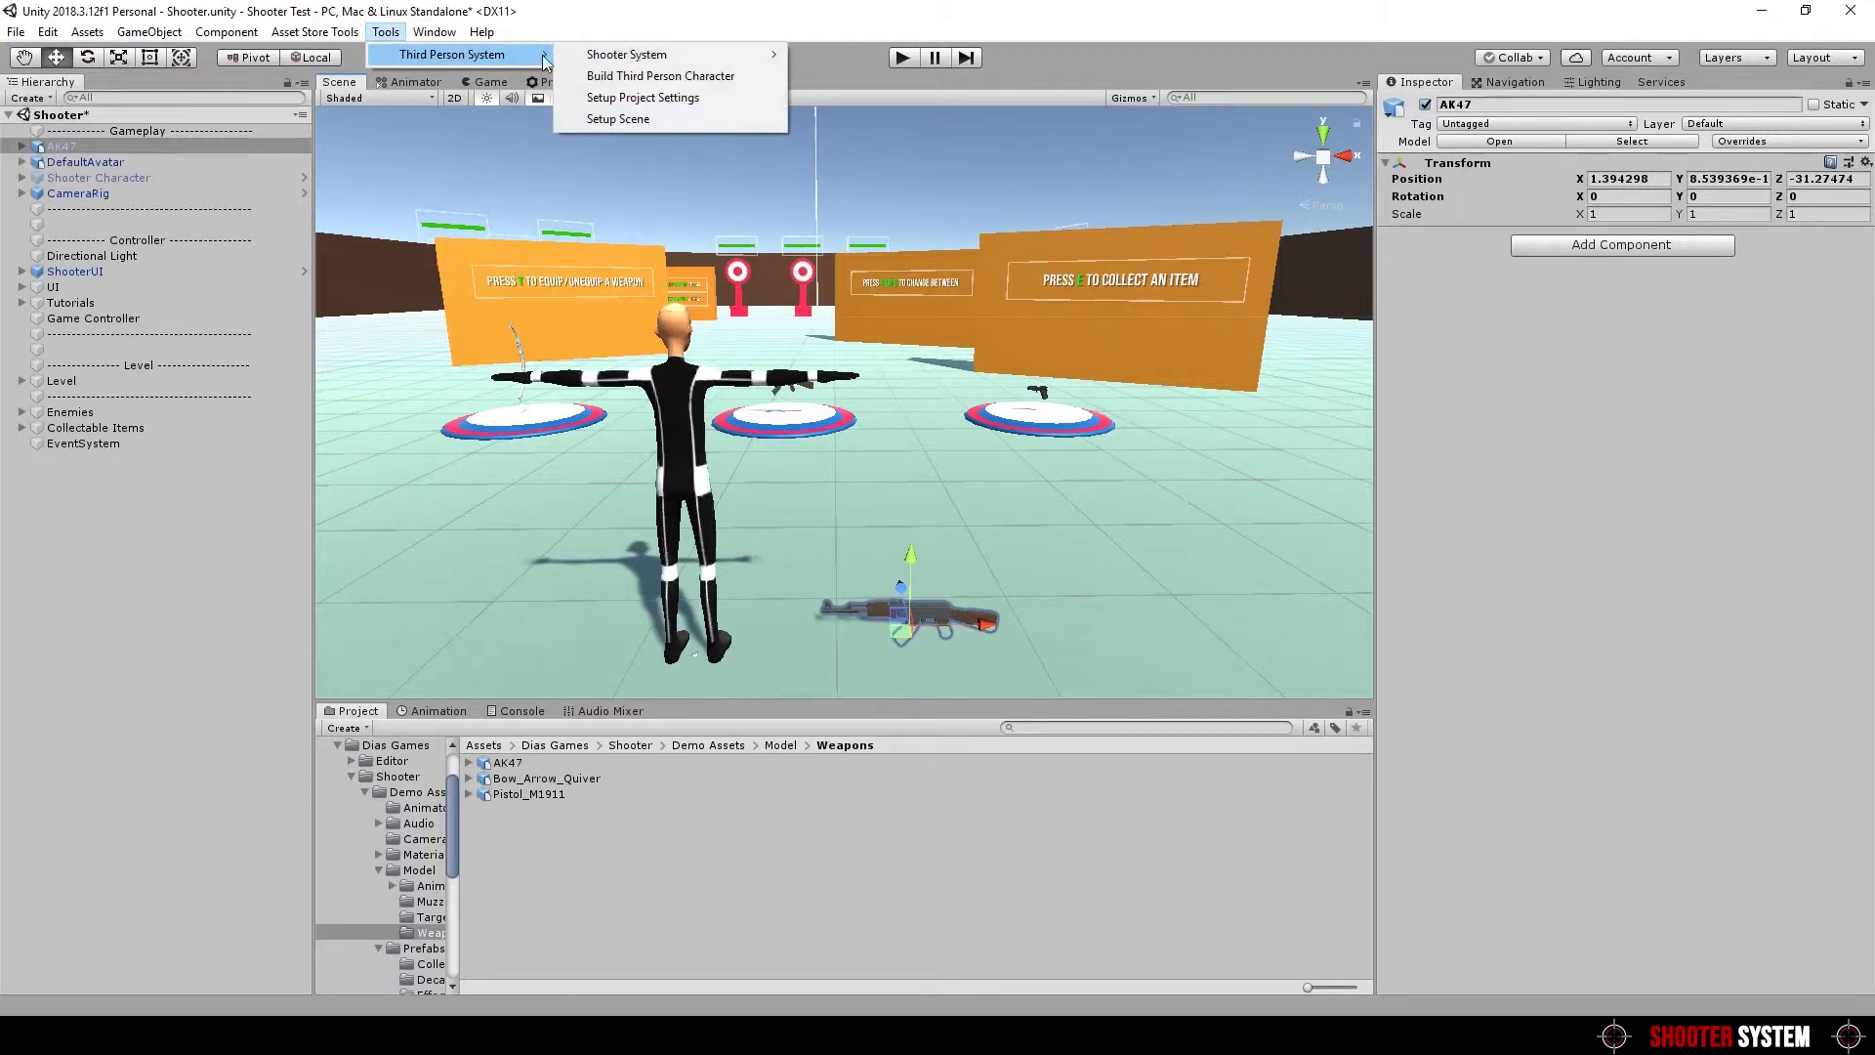
mouse_move(625, 55)
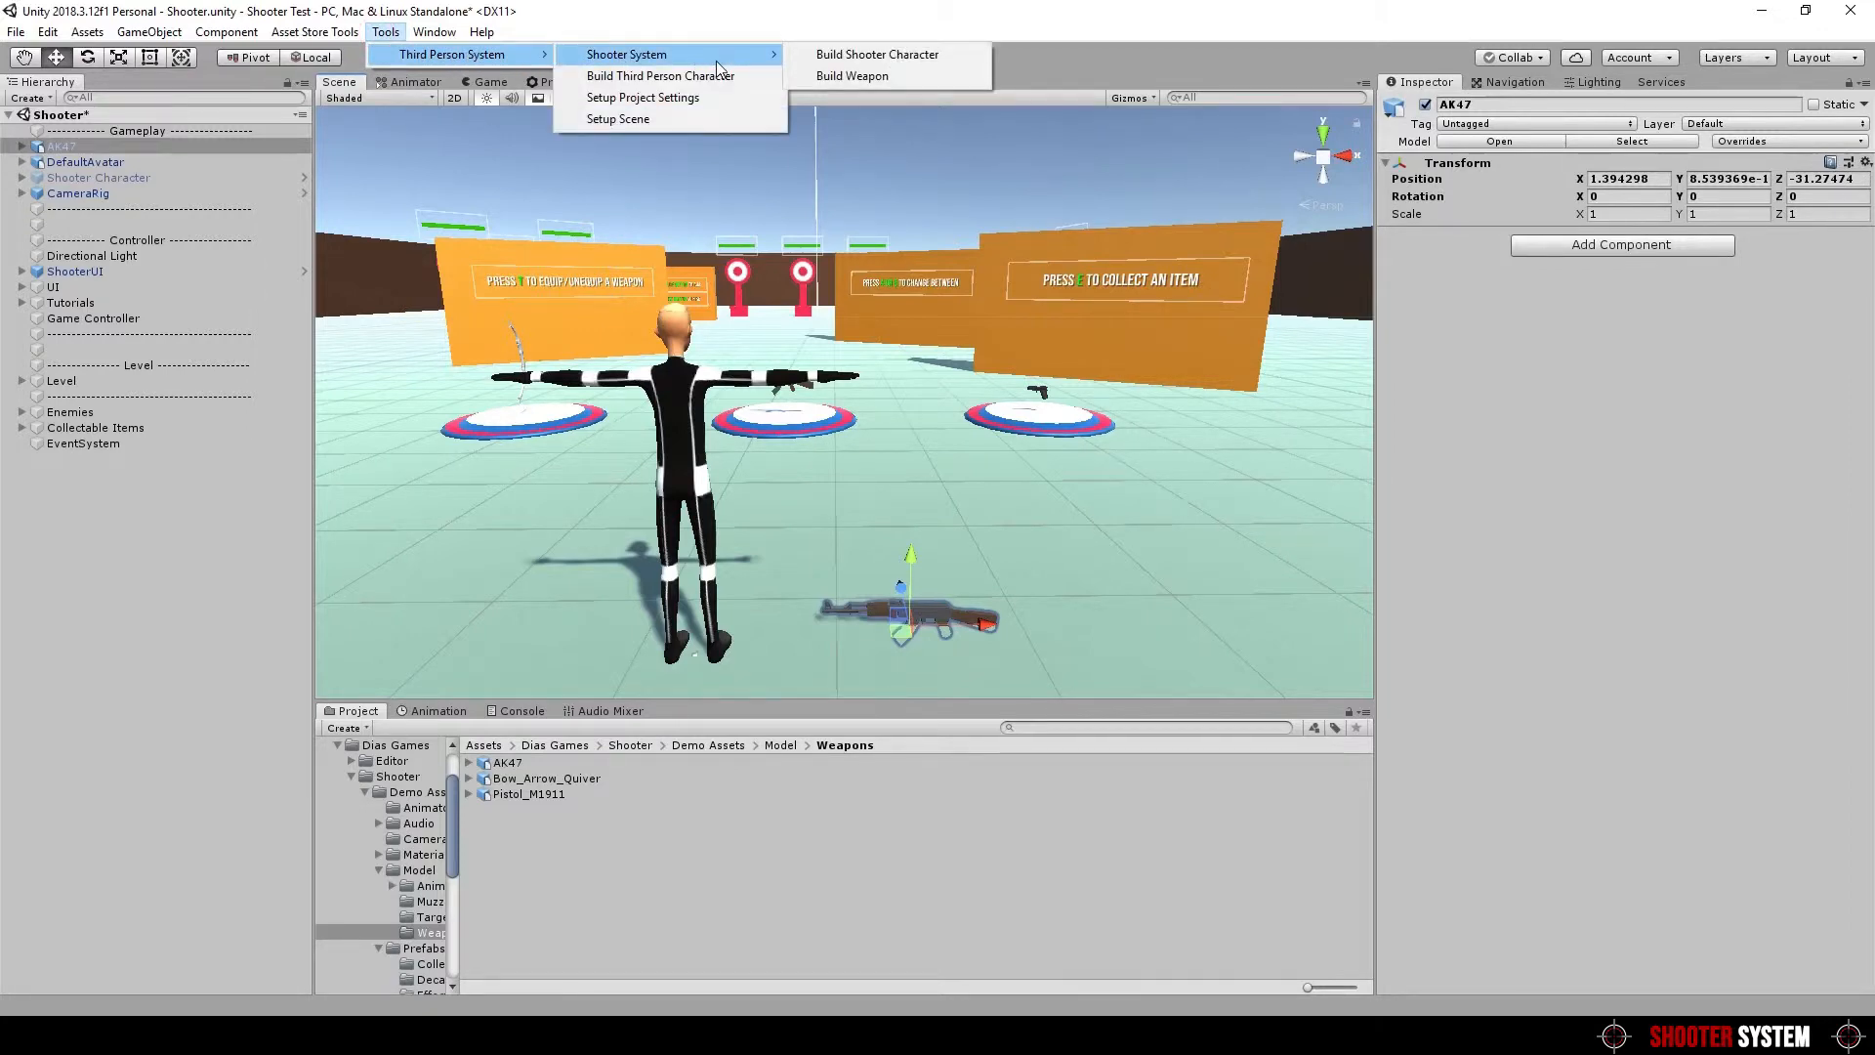
Build the AK47 onto DefaultAvatar's right hand as an AssaultRifle weapon
click(852, 76)
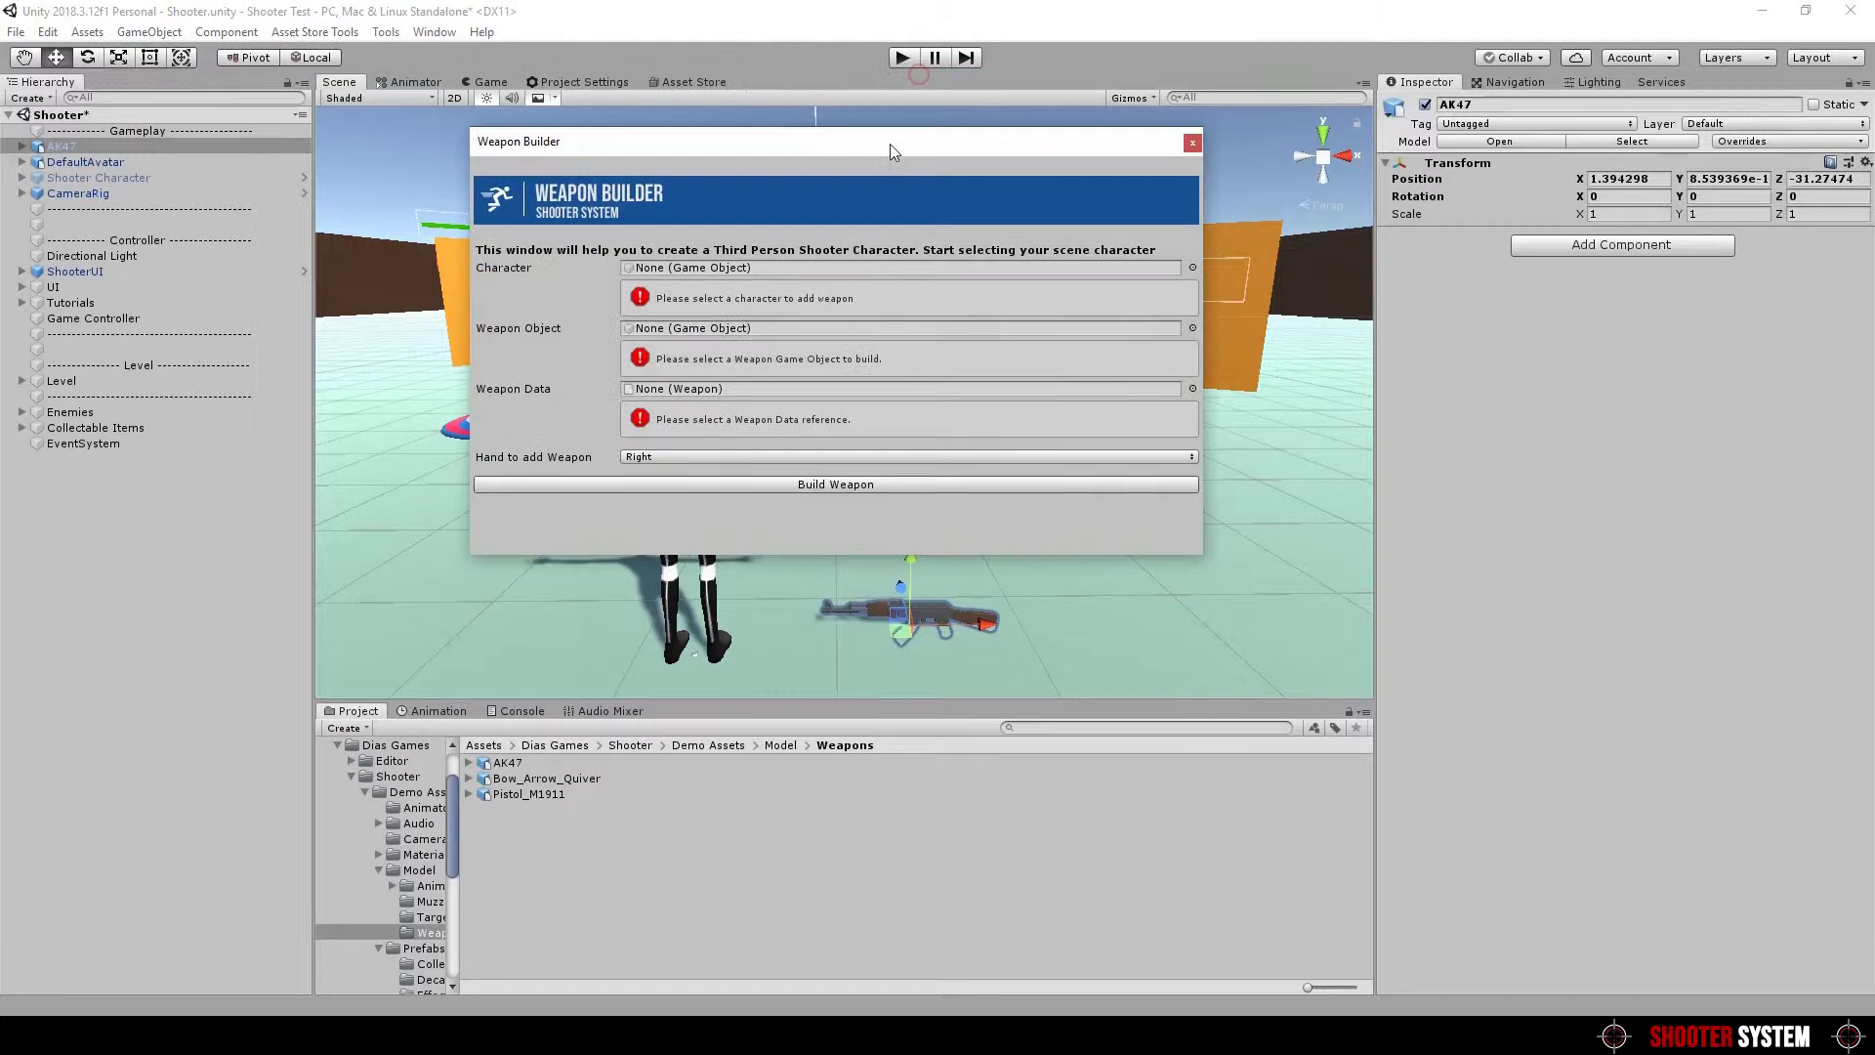
drag(891, 141, 1000, 158)
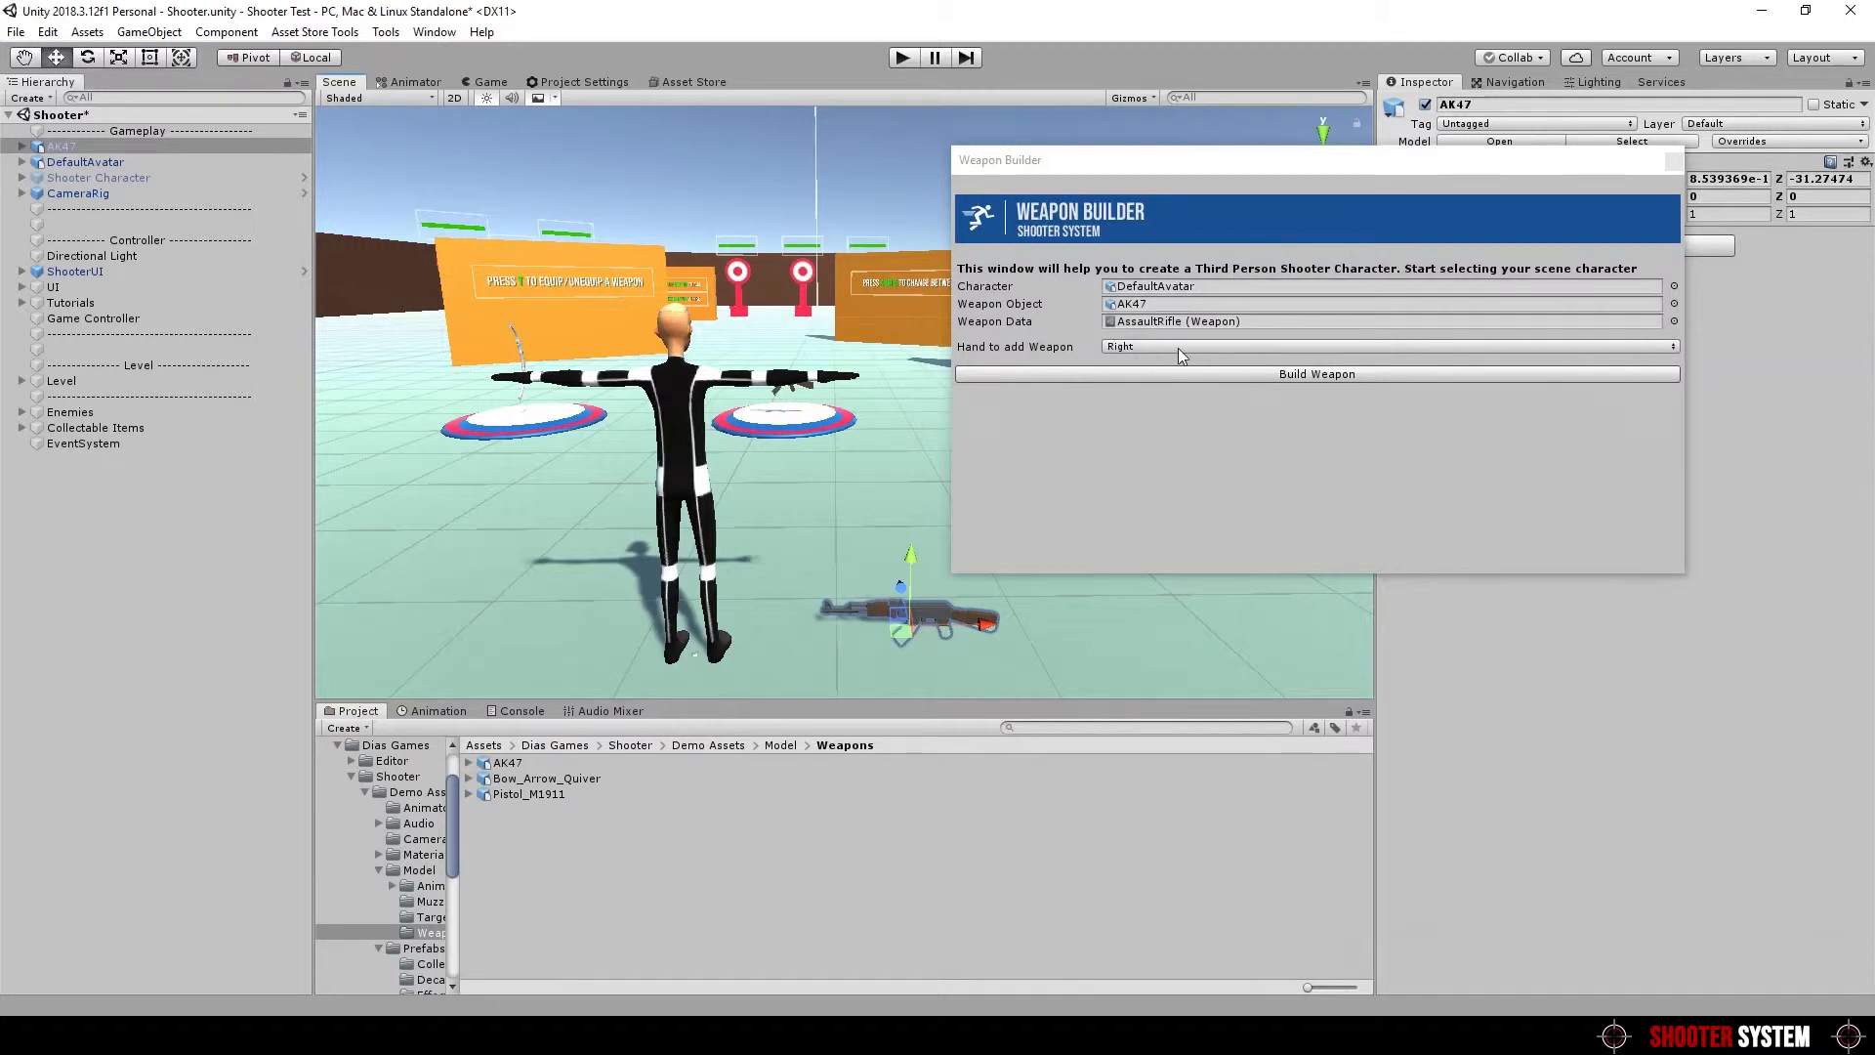
click(1387, 348)
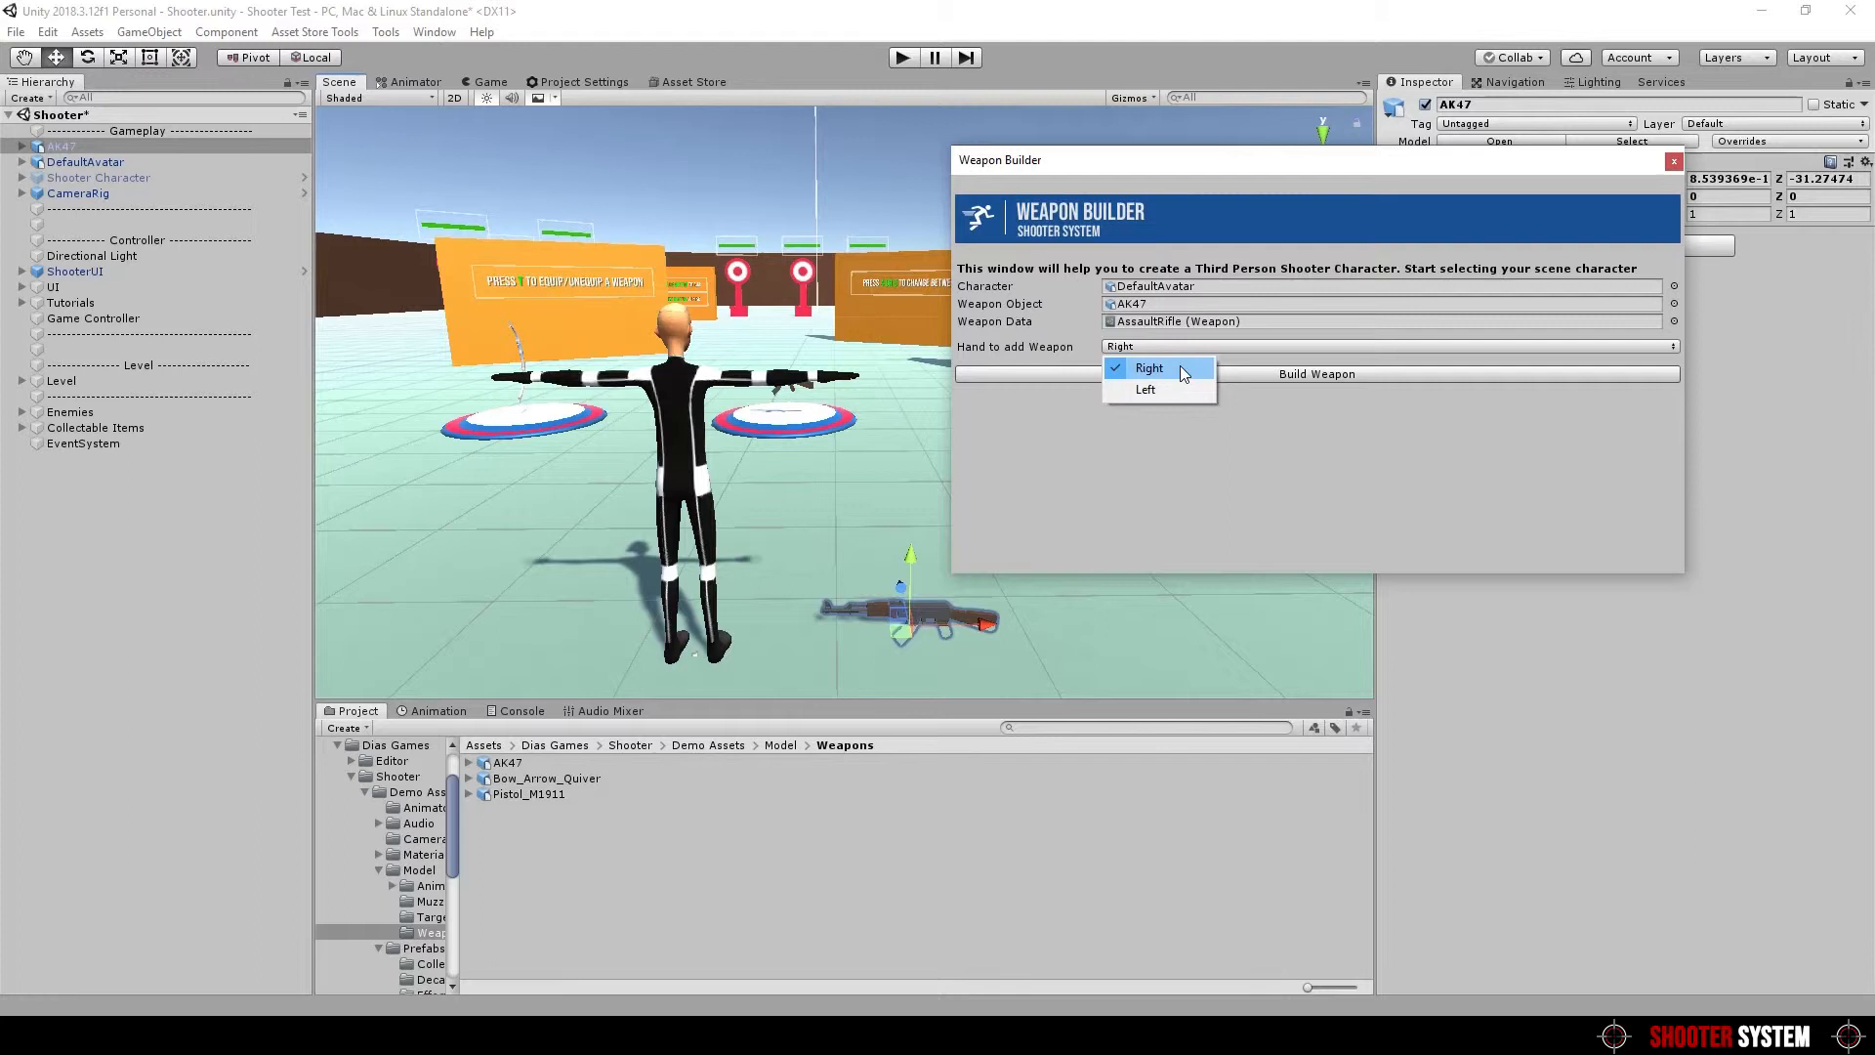
click(1149, 367)
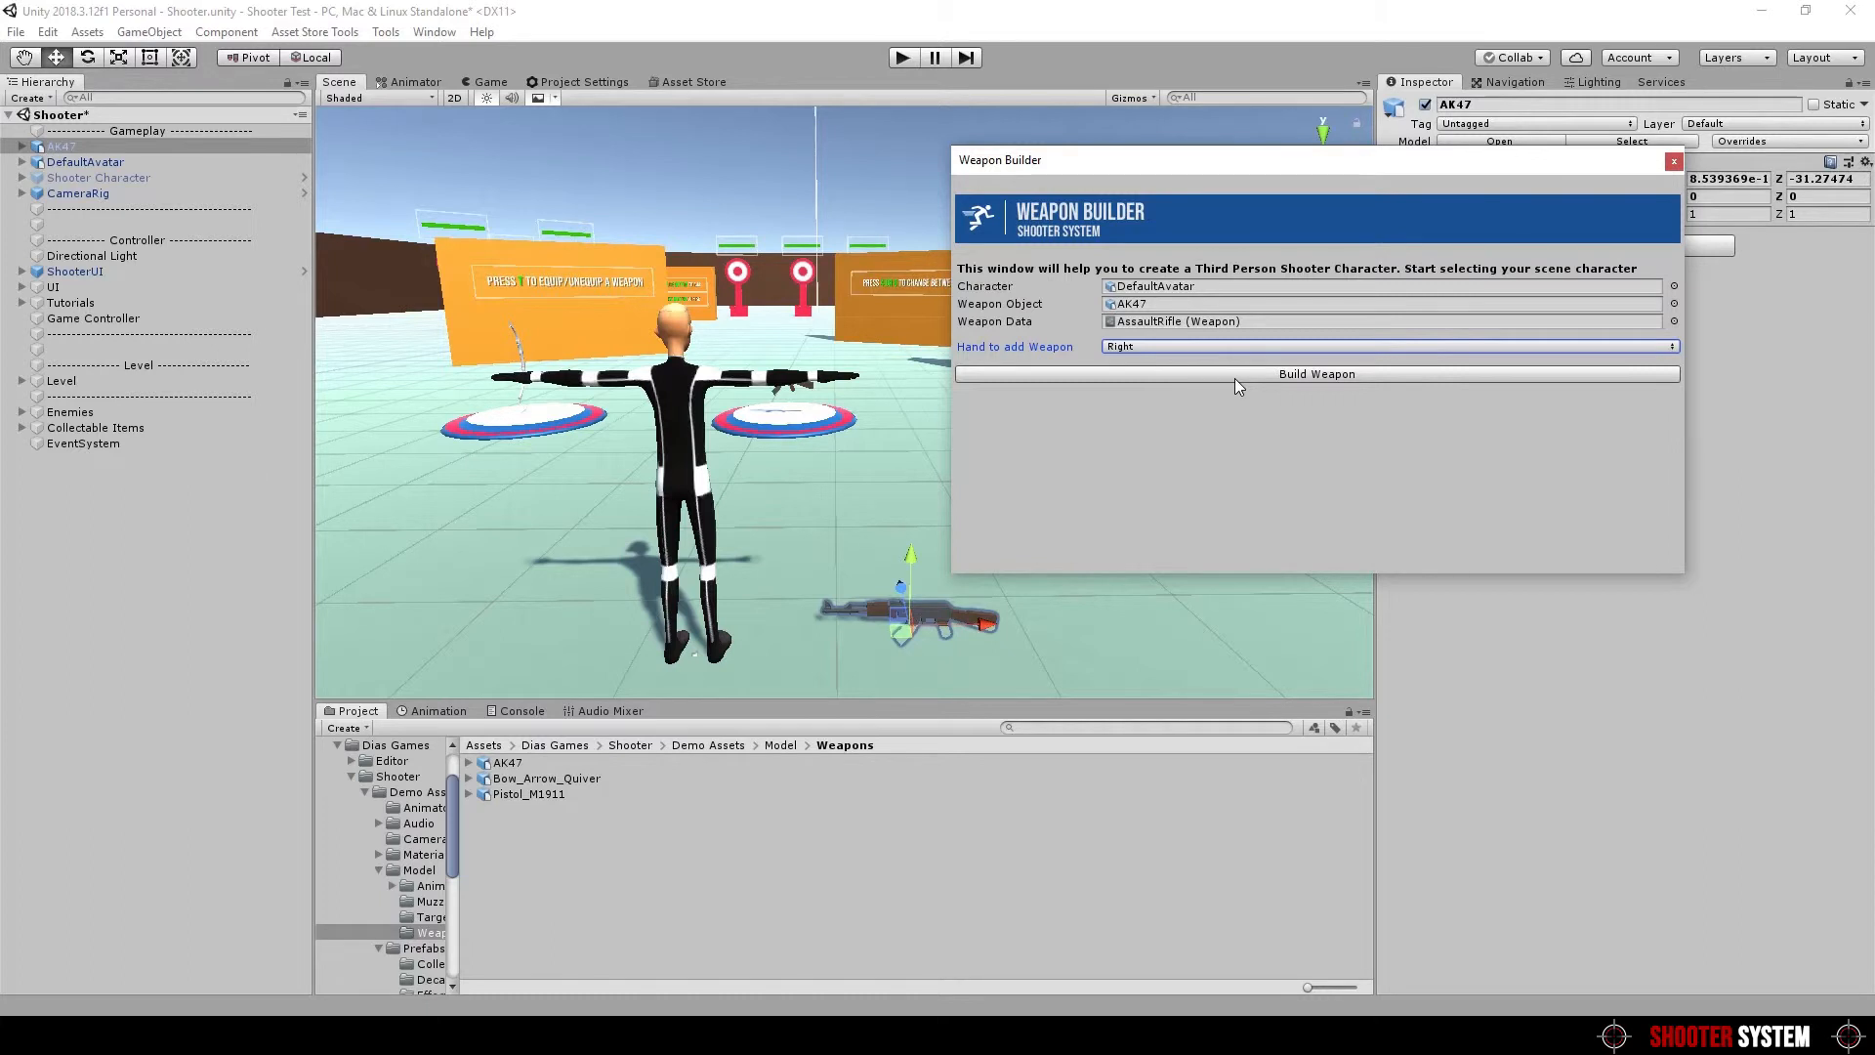
click(1315, 373)
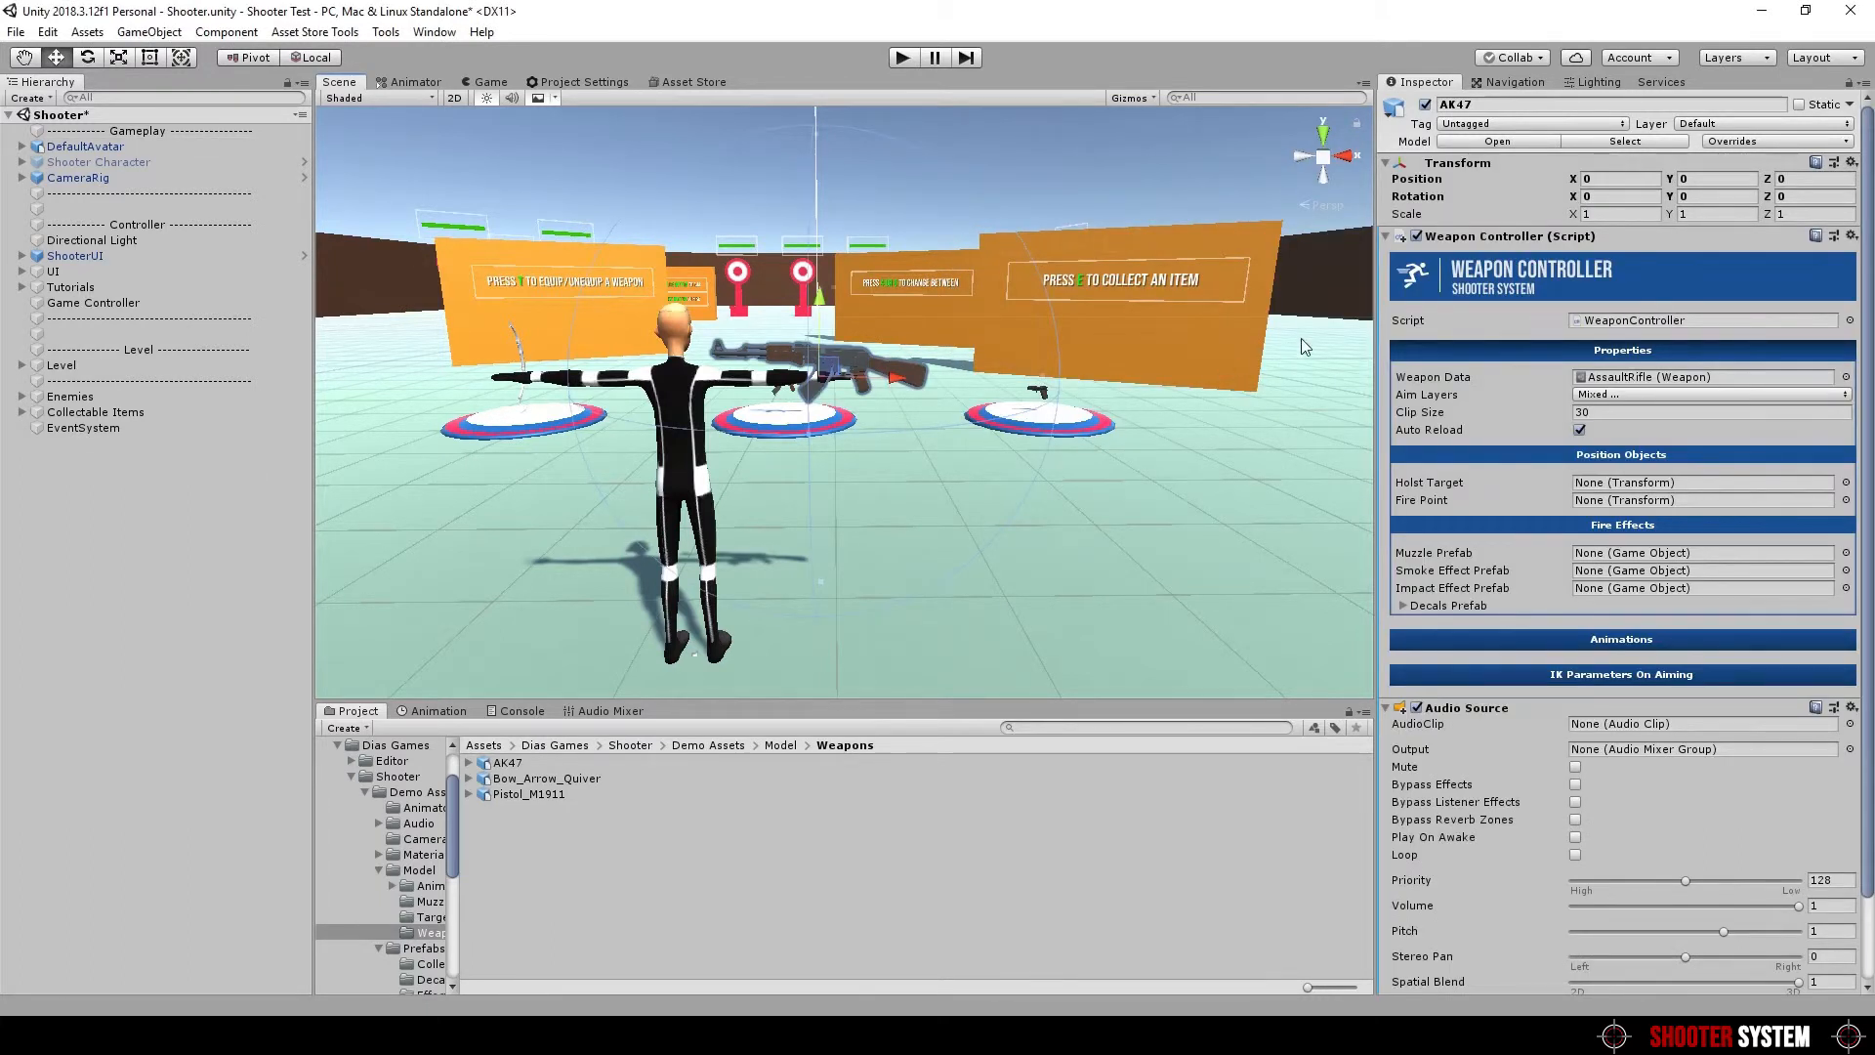
click(12, 147)
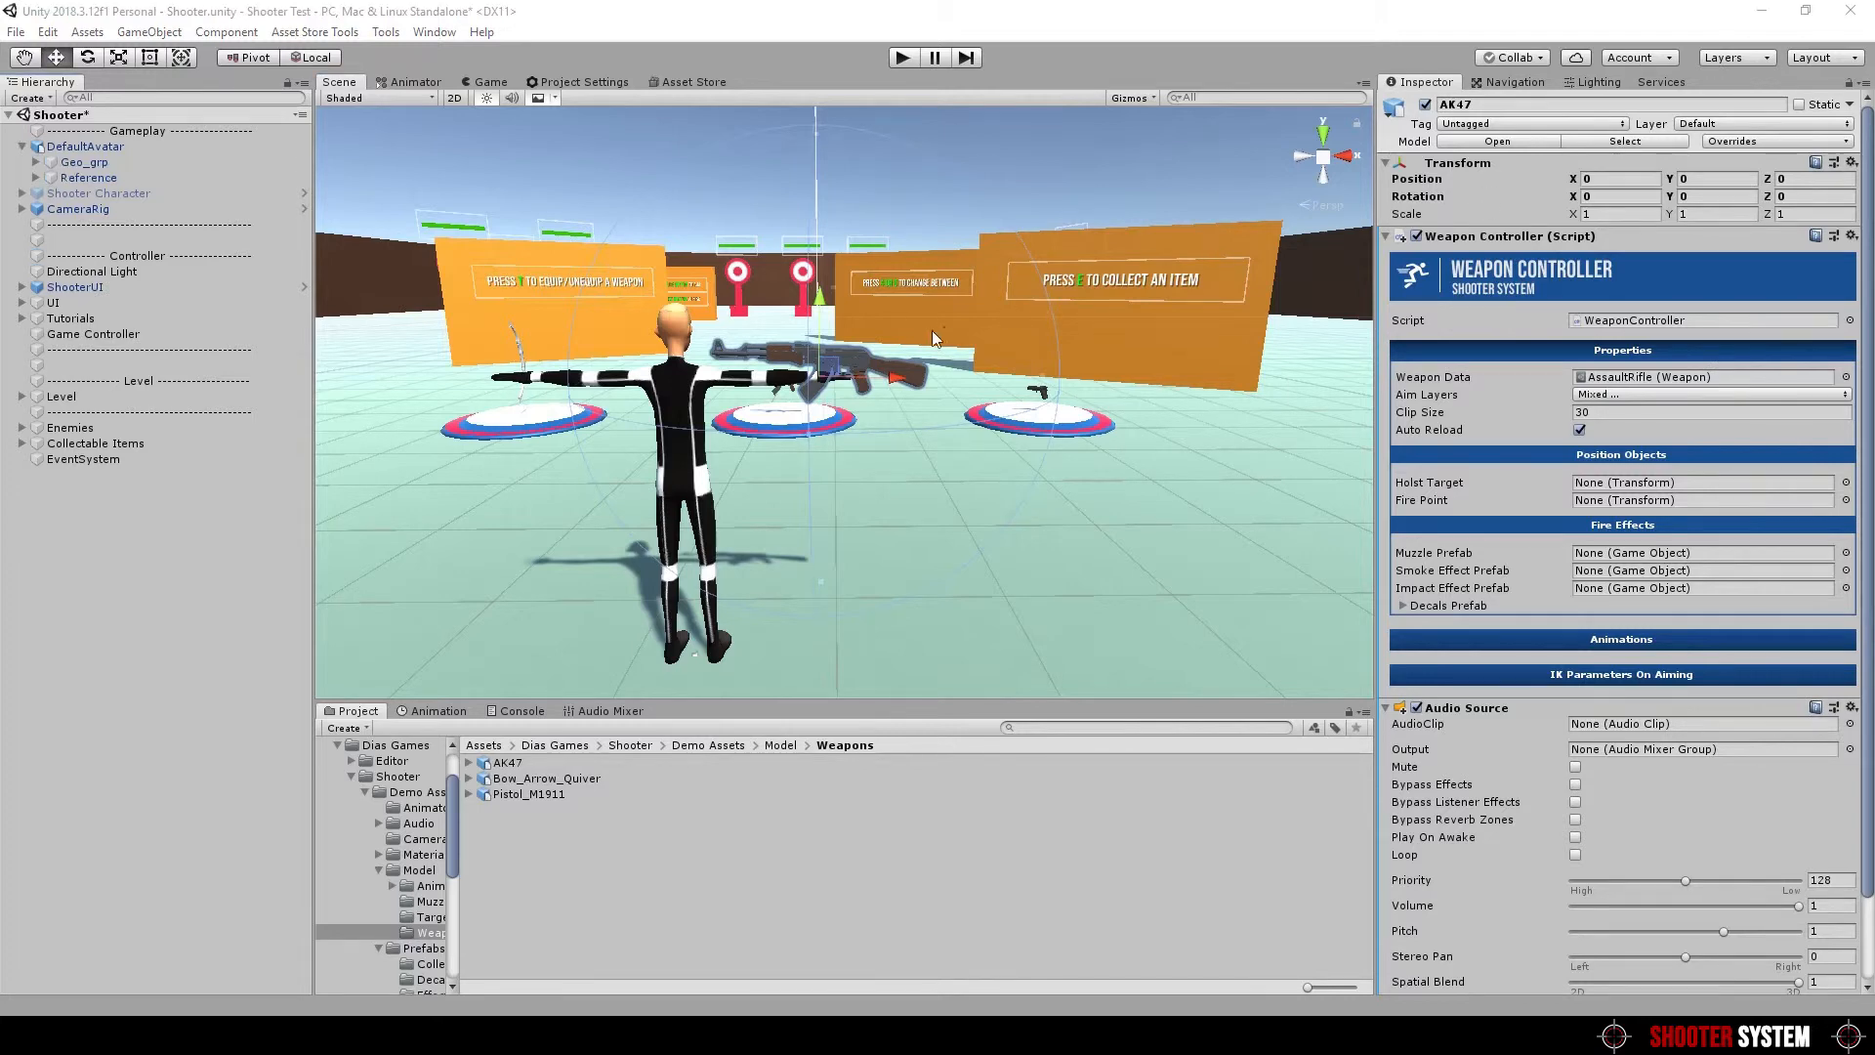